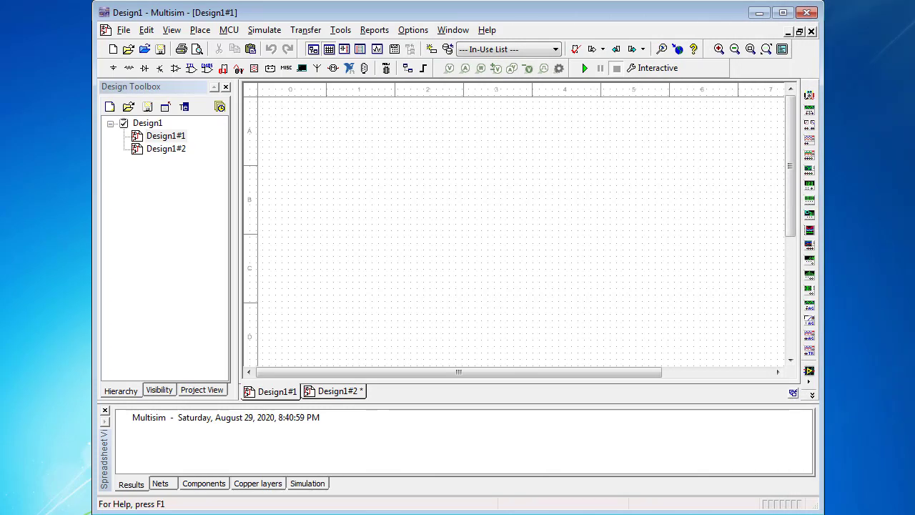
mouse_move(683, 190)
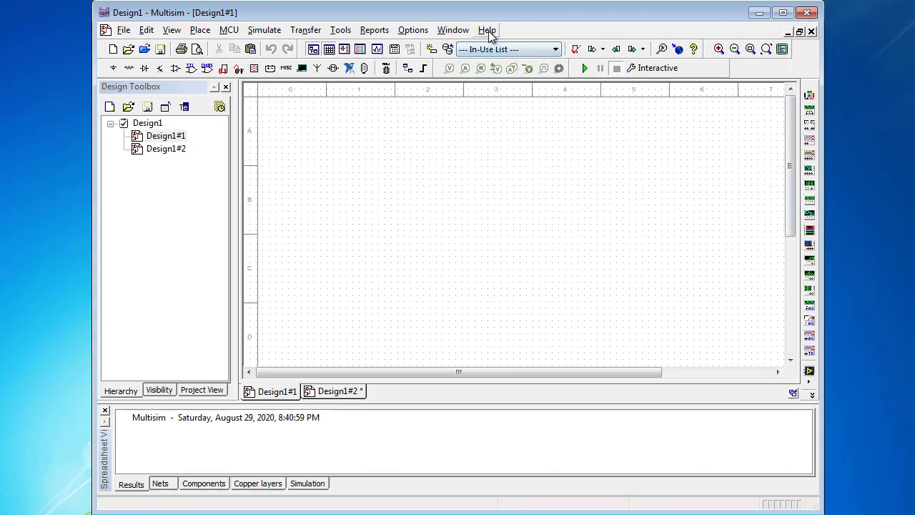
Show the About Multisim information confirming Education Edition version 14.2.0
left_click(486, 29)
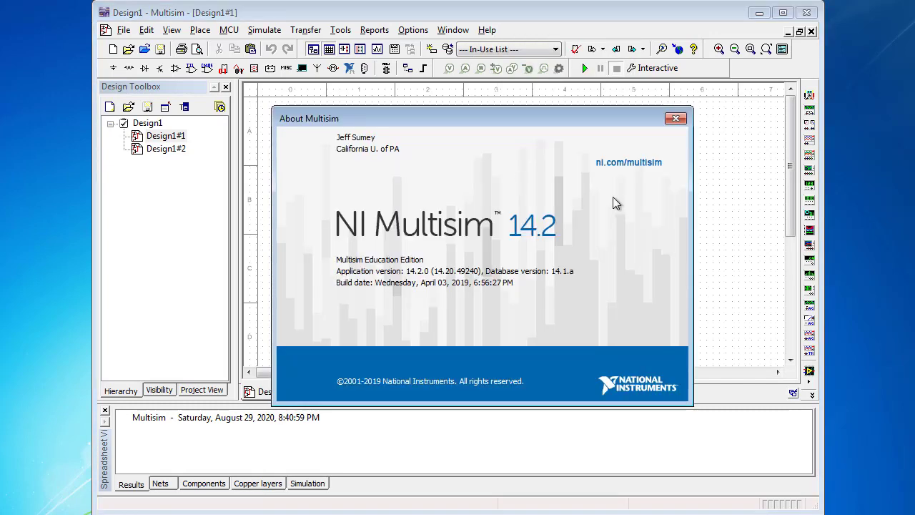
mouse_move(452, 270)
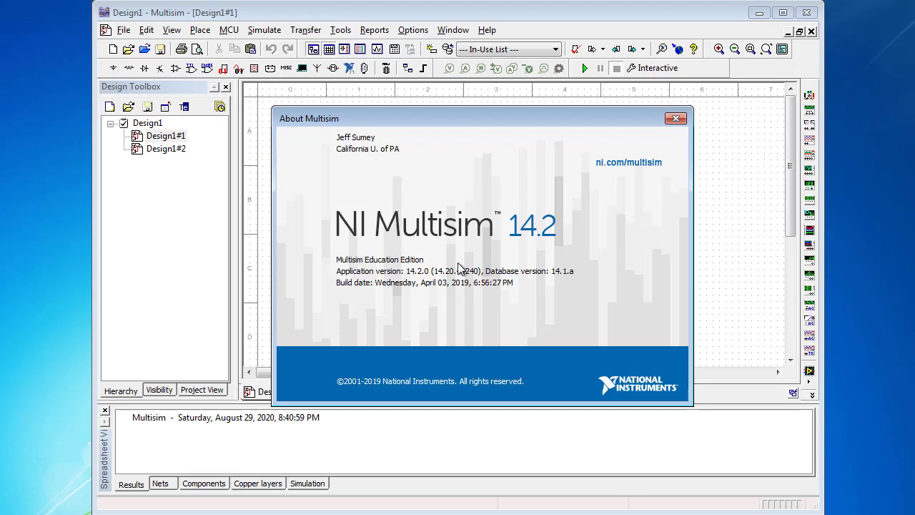
mouse_move(657, 228)
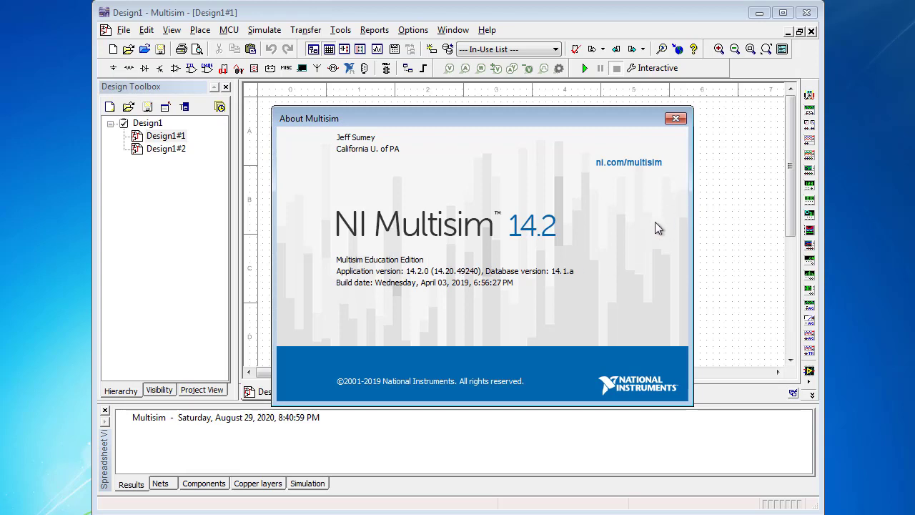
mouse_move(640, 250)
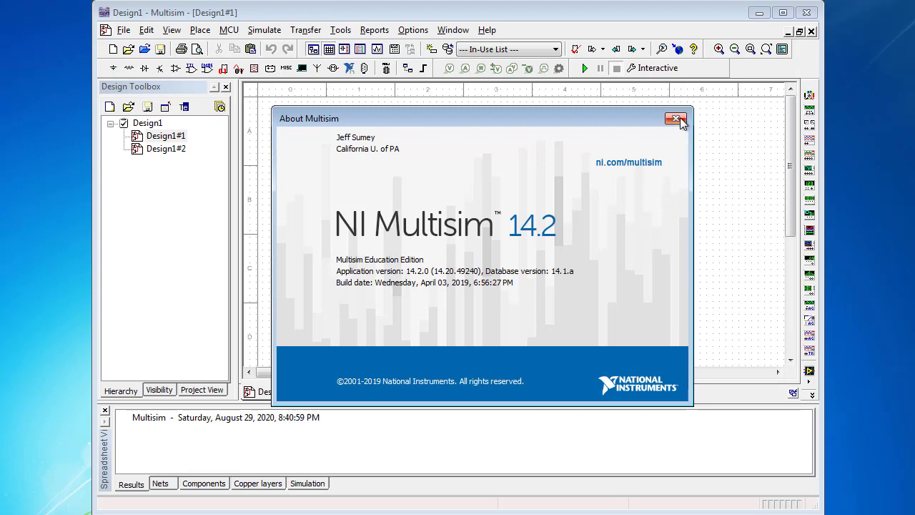
mouse_move(676, 119)
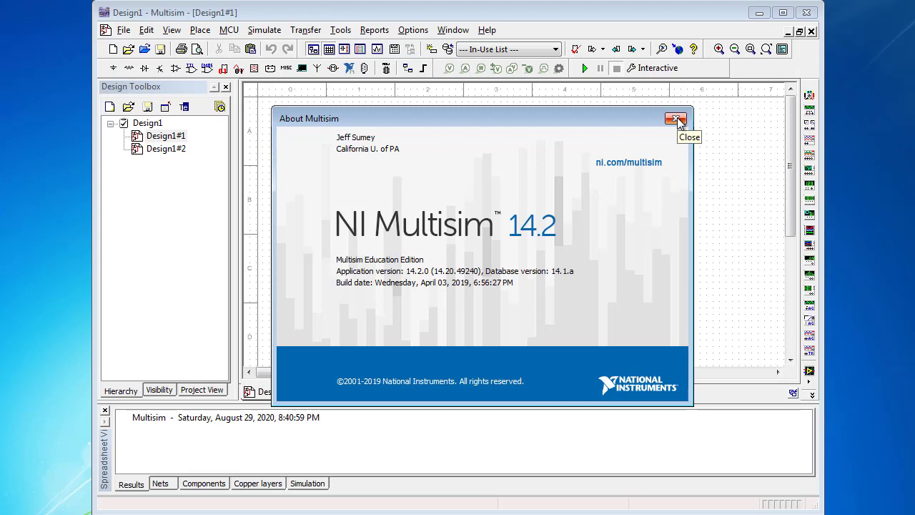
Dismiss the About Multisim dialog to return to the design sheets
left_click(676, 118)
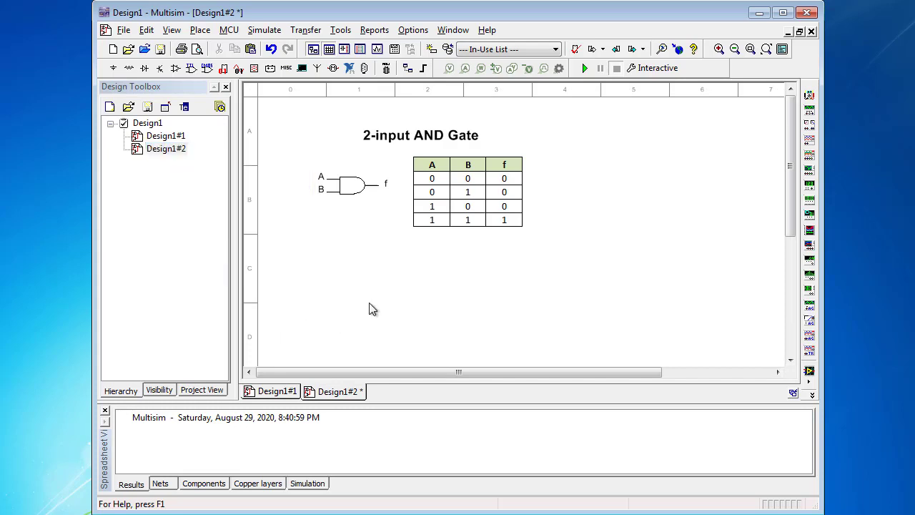
mouse_move(357, 236)
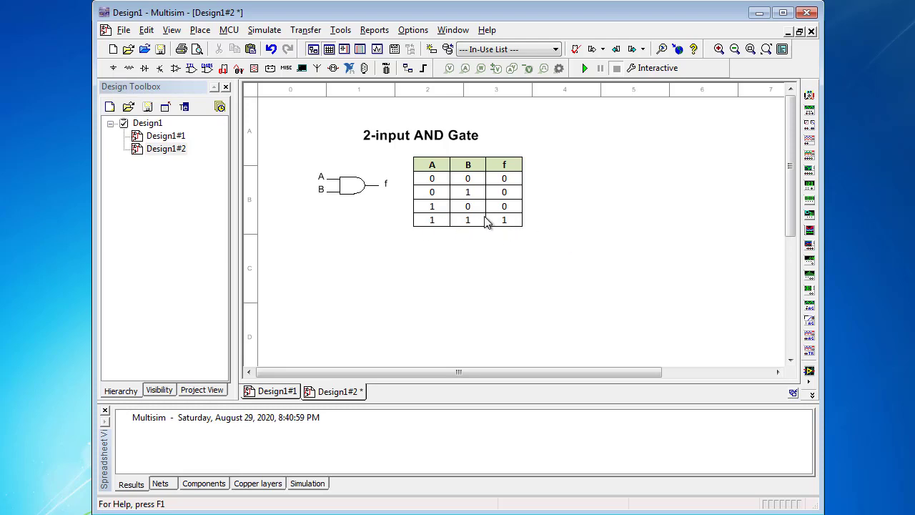
mouse_move(448, 240)
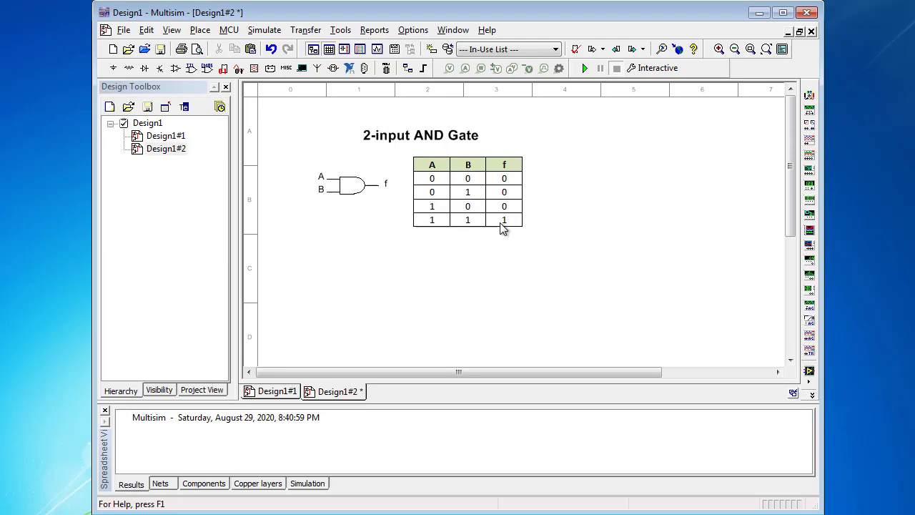
mouse_move(457, 228)
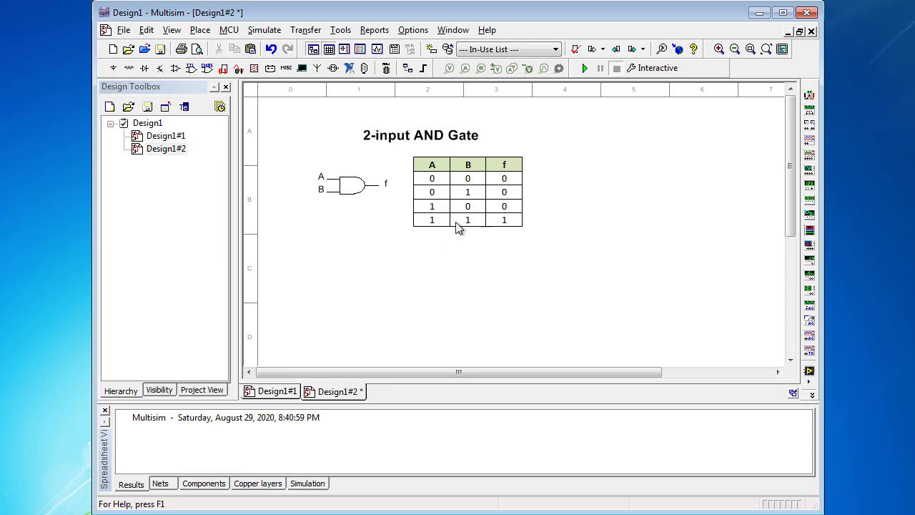
mouse_move(463, 216)
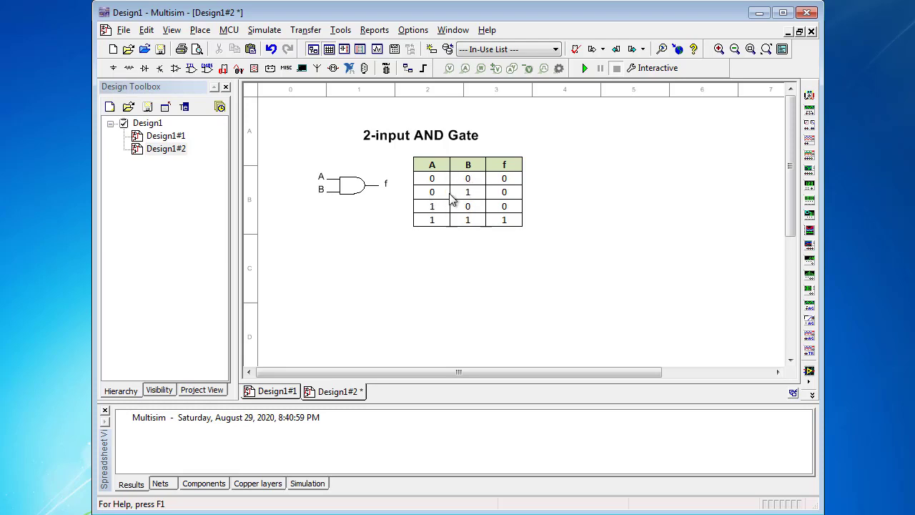
mouse_move(570, 245)
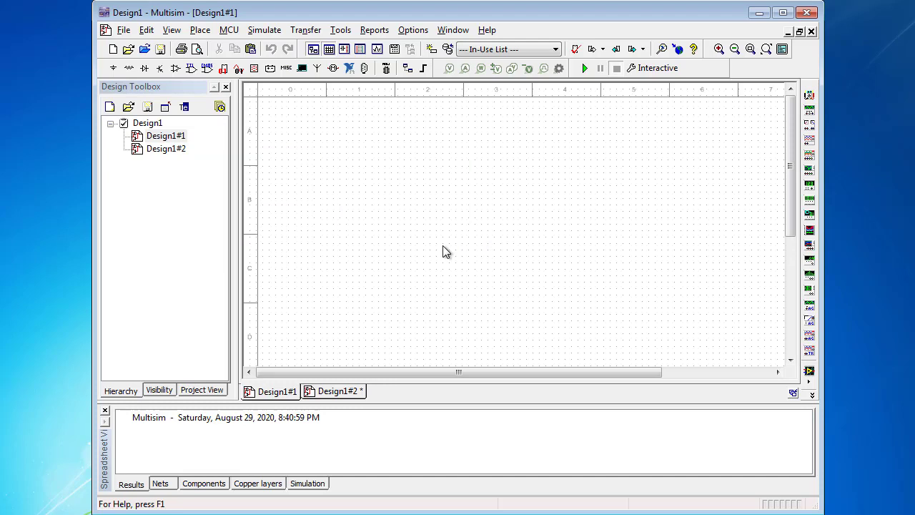
Start placing a component and list the TTL group's 74LS family
left_click(200, 30)
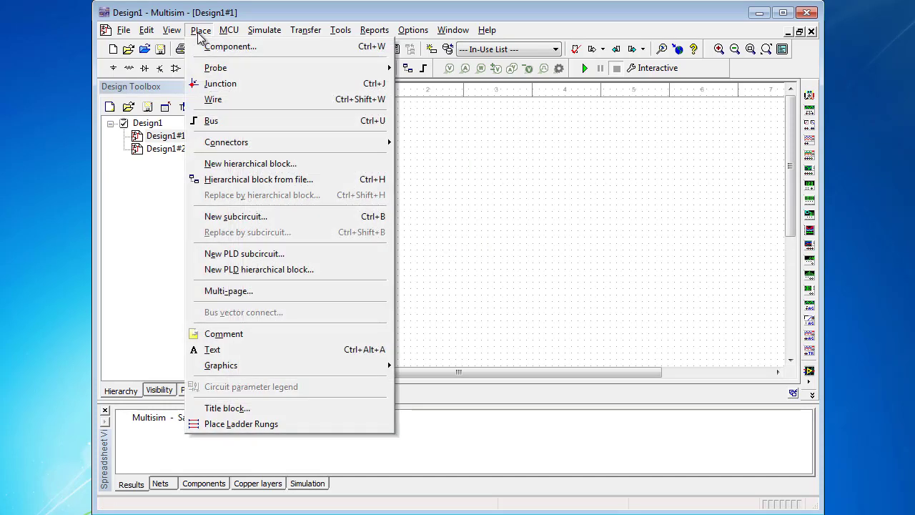
left_click(231, 46)
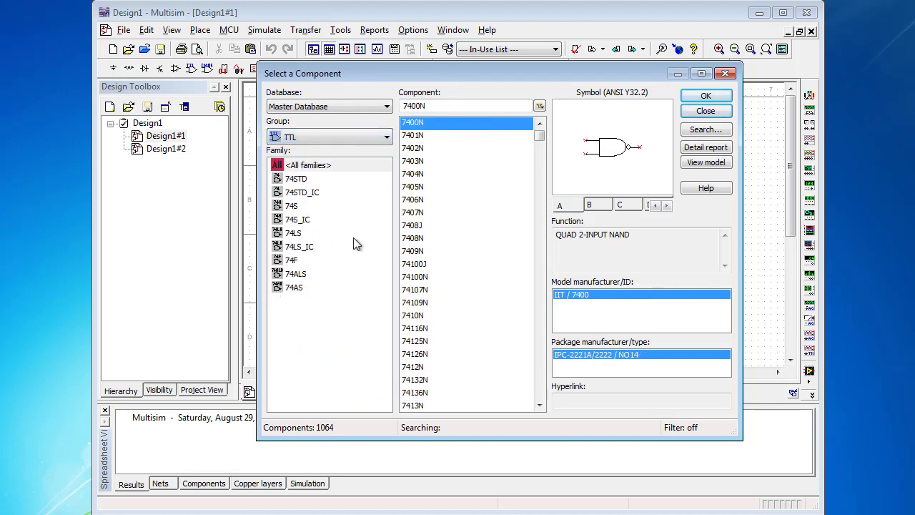
left_click(293, 233)
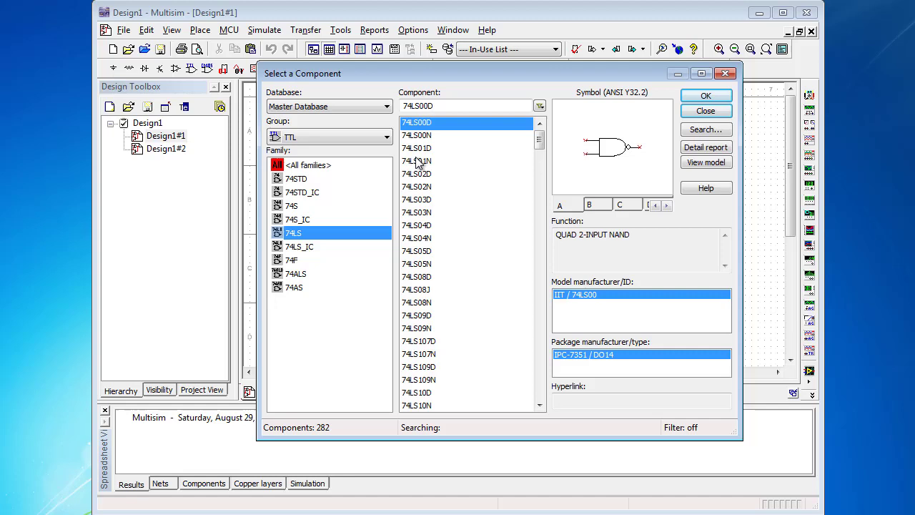
mouse_move(444, 220)
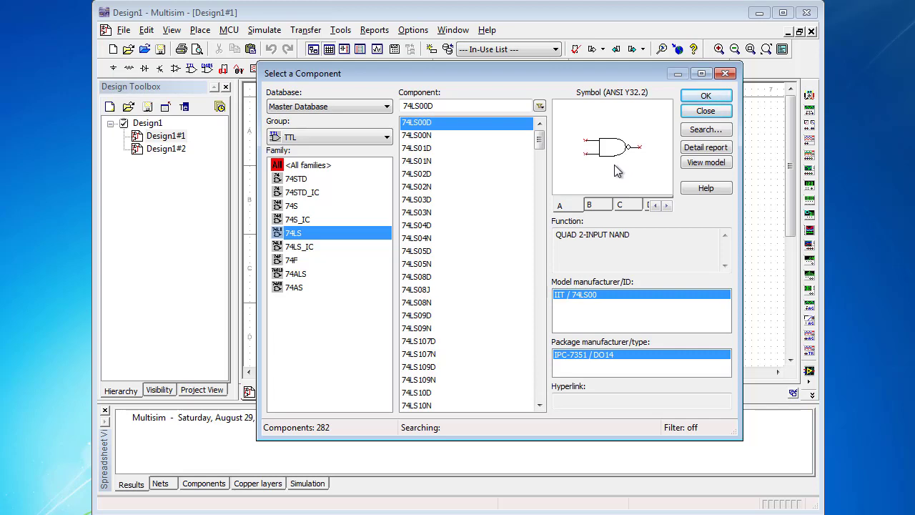
mouse_move(577, 161)
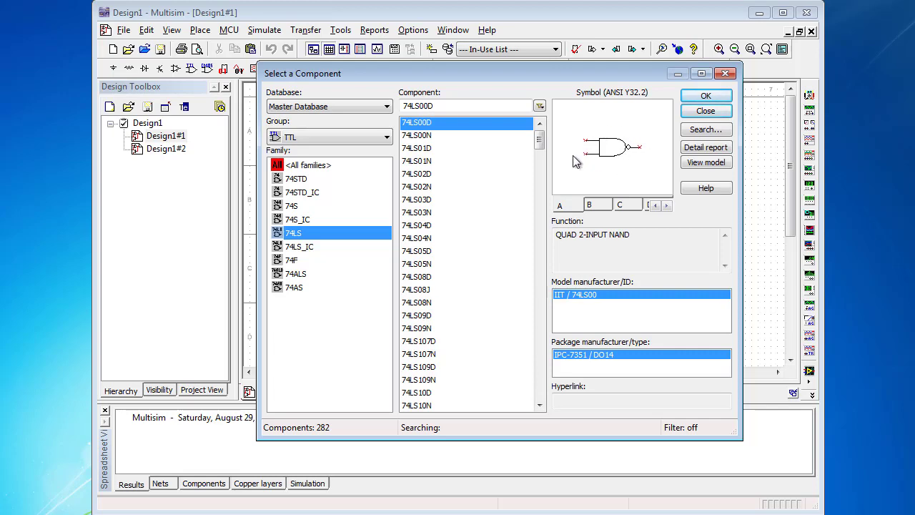
mouse_move(637, 158)
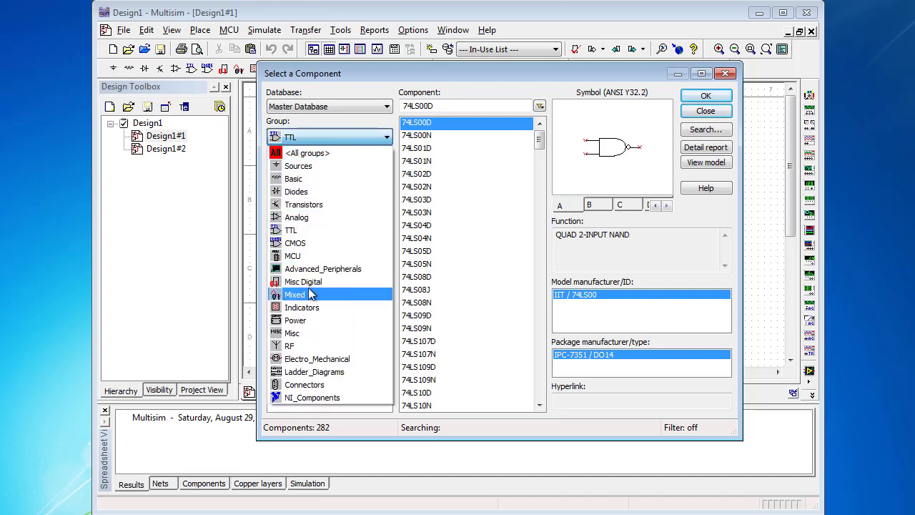
Switch to the Misc Digital group and preview AND2, AND4 and AND8 gates
left_click(329, 136)
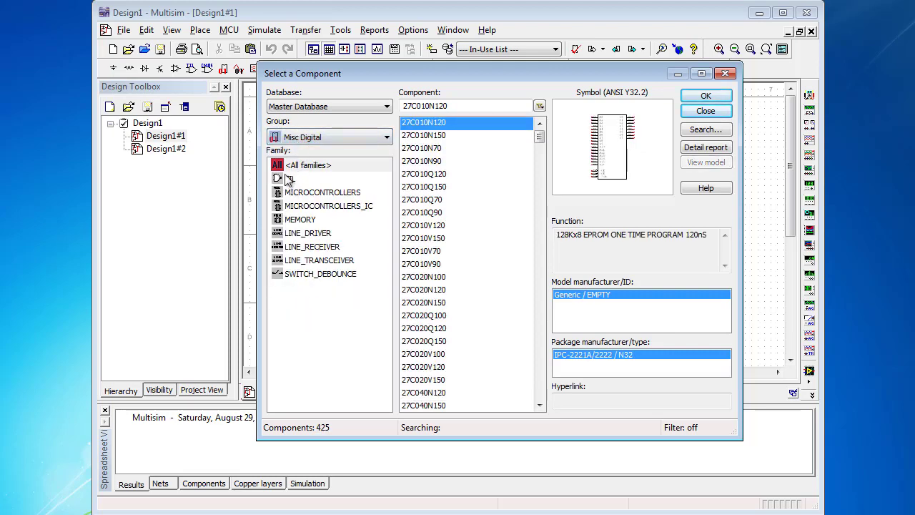
left_click(290, 178)
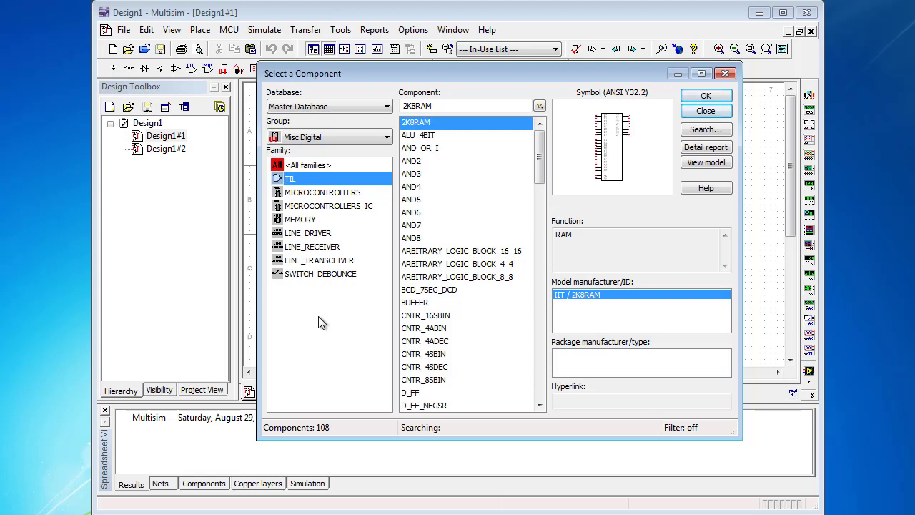
mouse_move(421, 188)
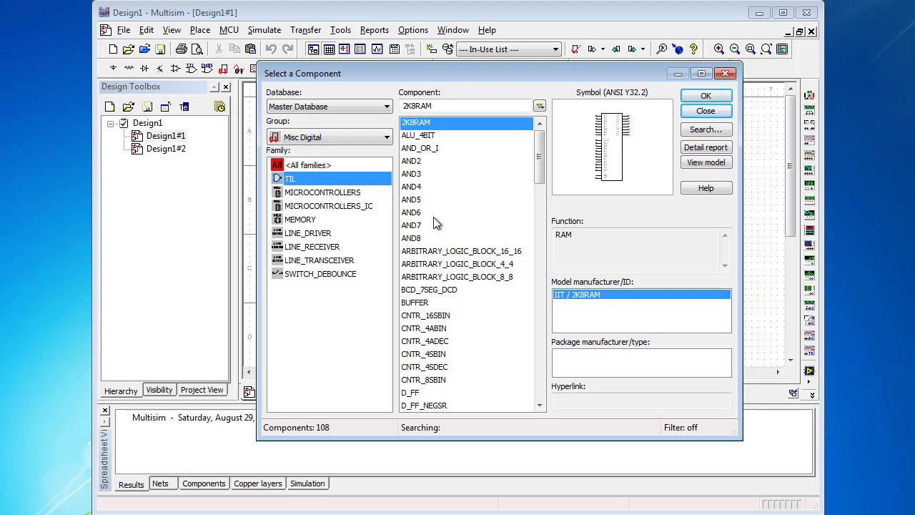
left_click(412, 161)
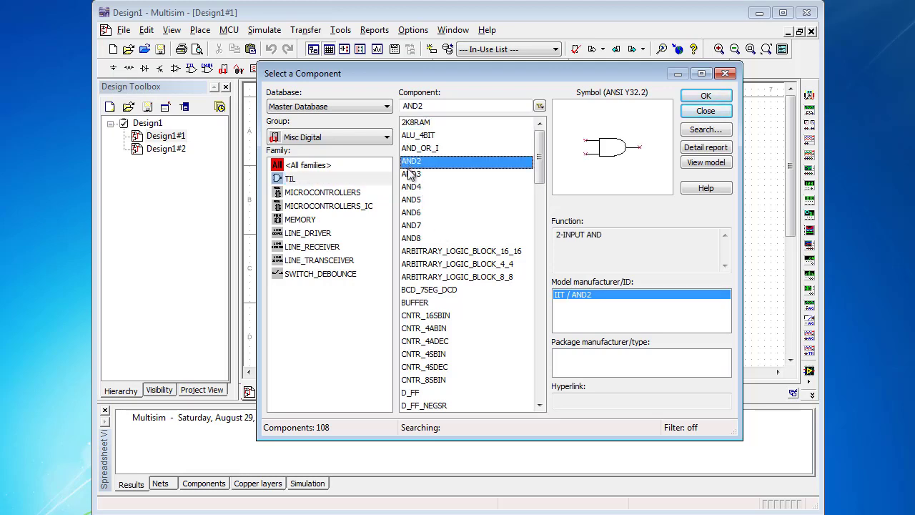
left_click(412, 187)
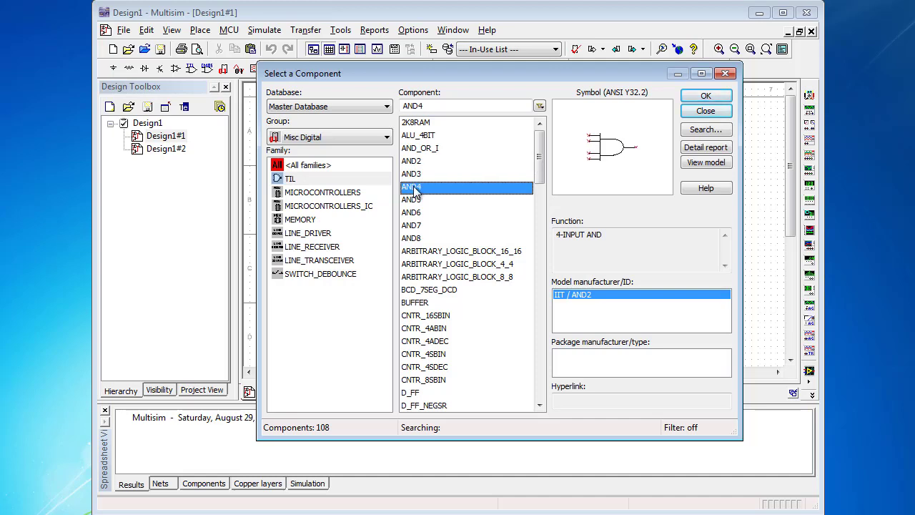
left_click(411, 238)
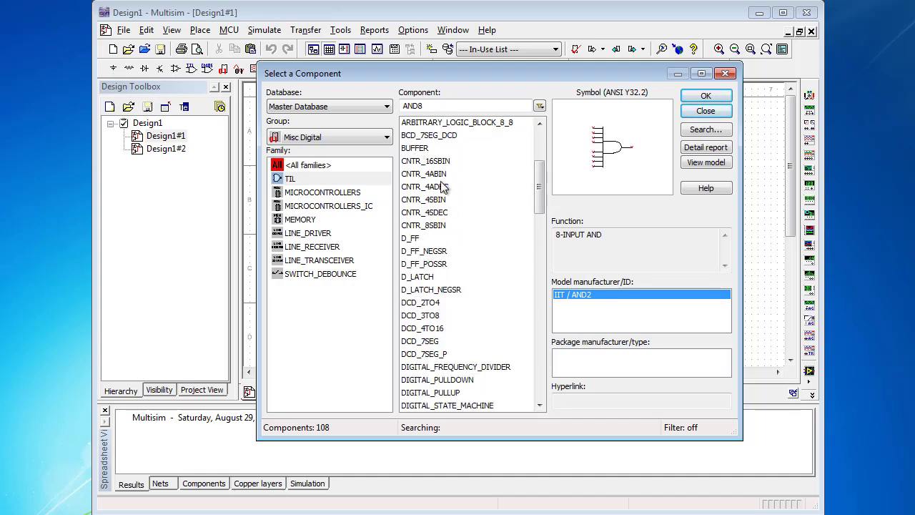
Scroll down to preview the OR8 gate, then select AND2
scroll("down", 3)
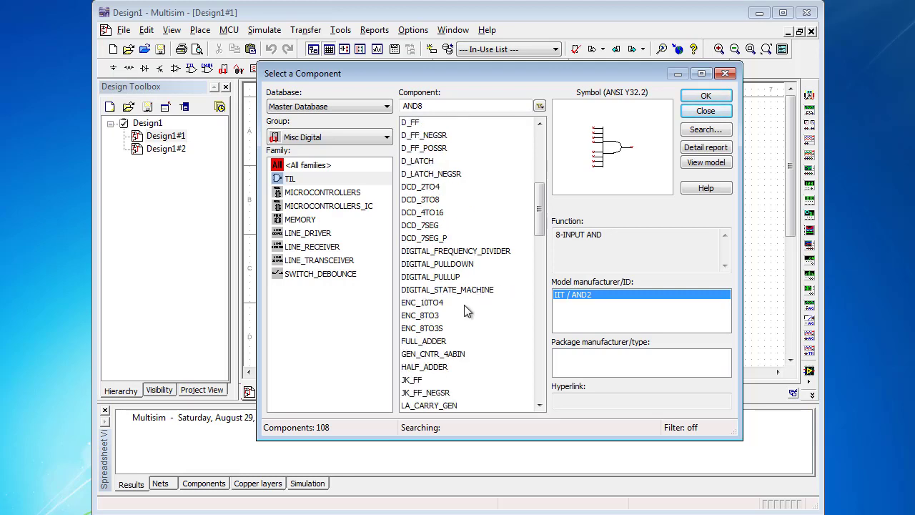
scroll("down", 3)
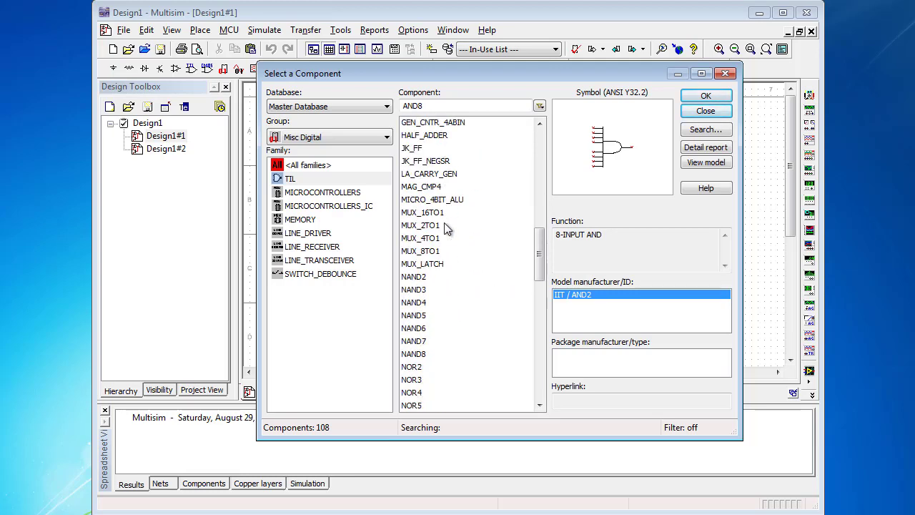
scroll("down", 3)
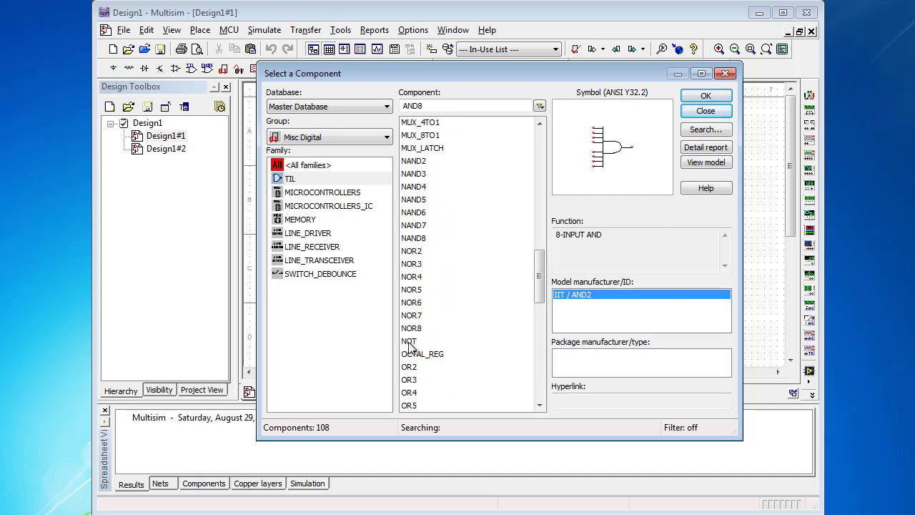
mouse_move(490, 257)
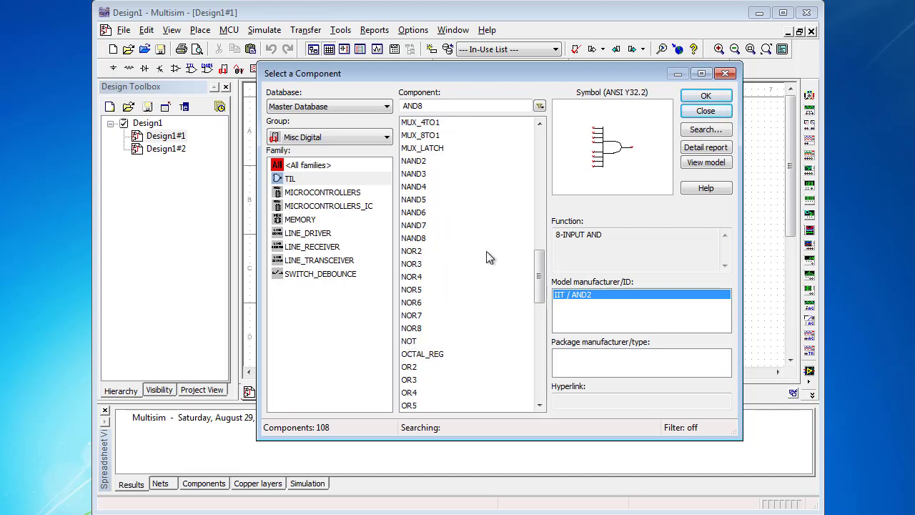
scroll("down", 3)
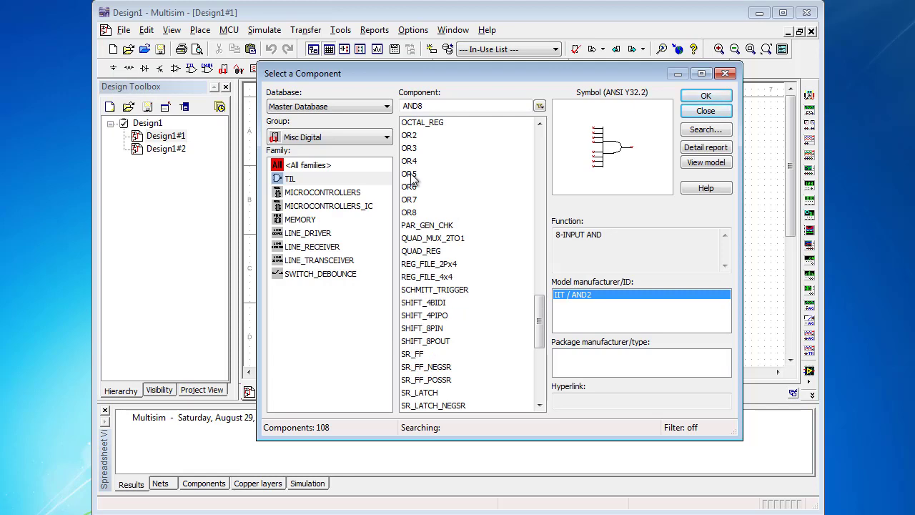
left_click(409, 211)
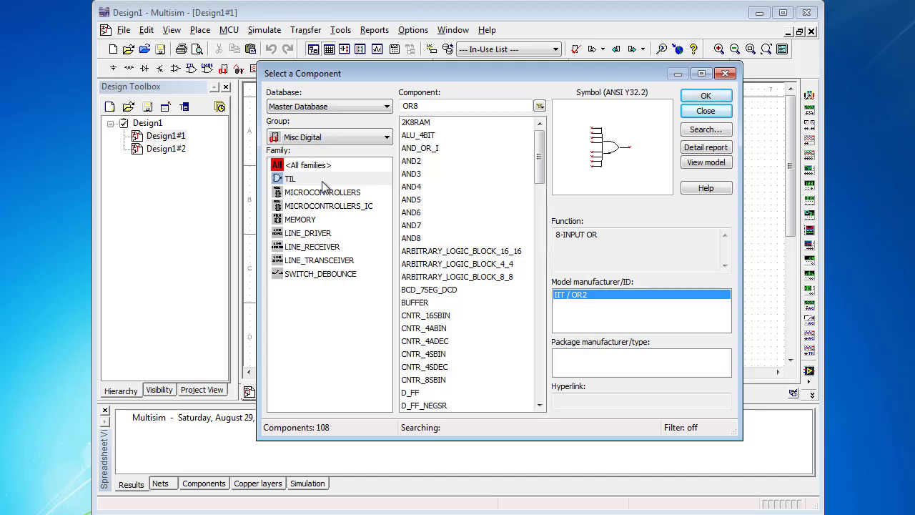
left_click(412, 161)
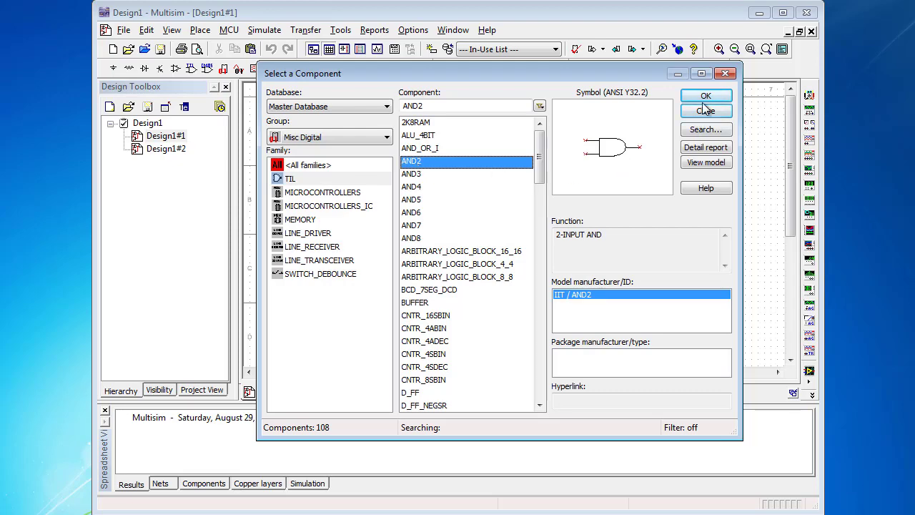
Place the AND2 gate, then a VCC supply and a ground from POWER_SOURCES
left_click(705, 111)
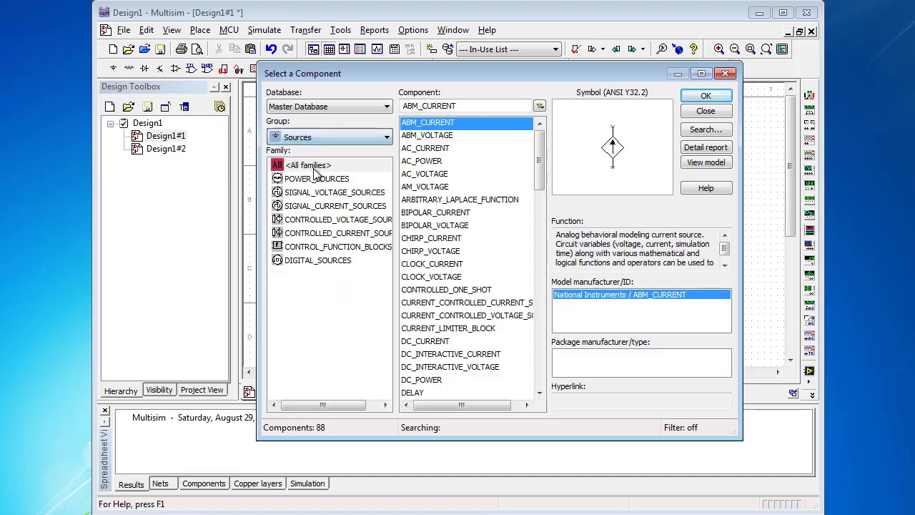
left_click(316, 178)
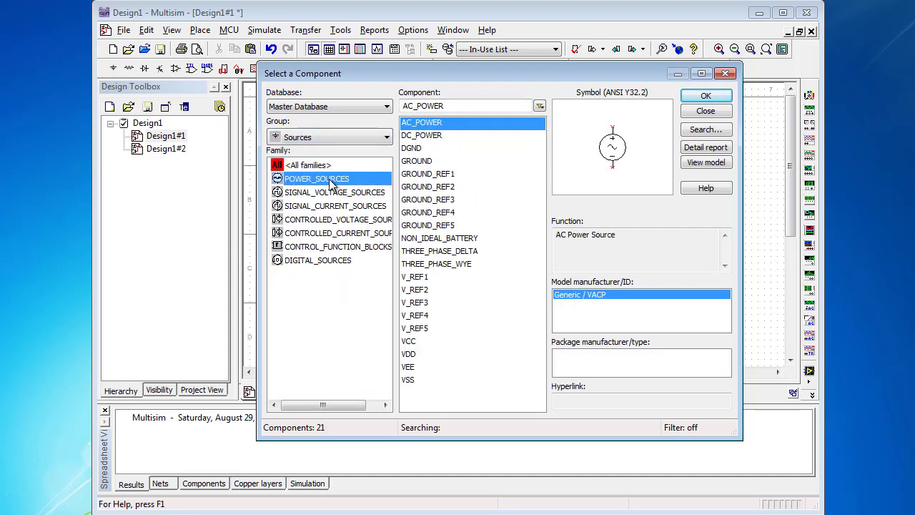
left_click(422, 135)
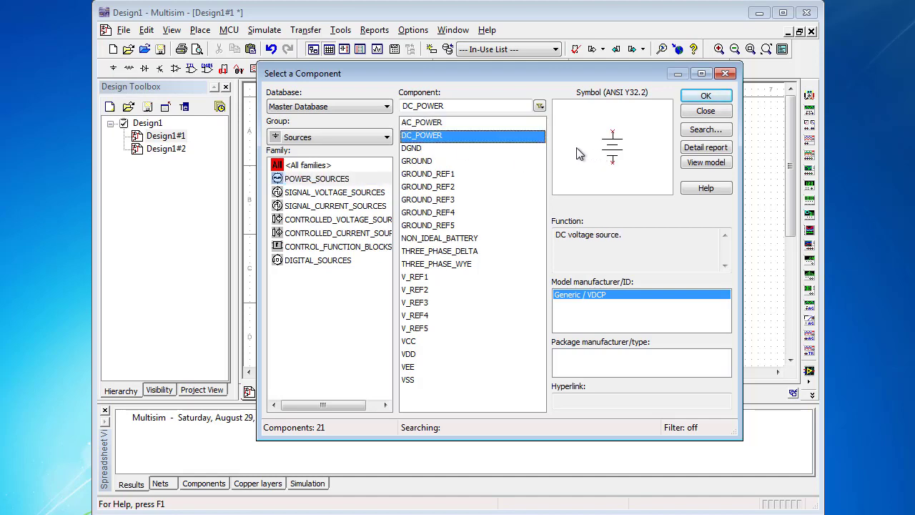
mouse_move(411, 350)
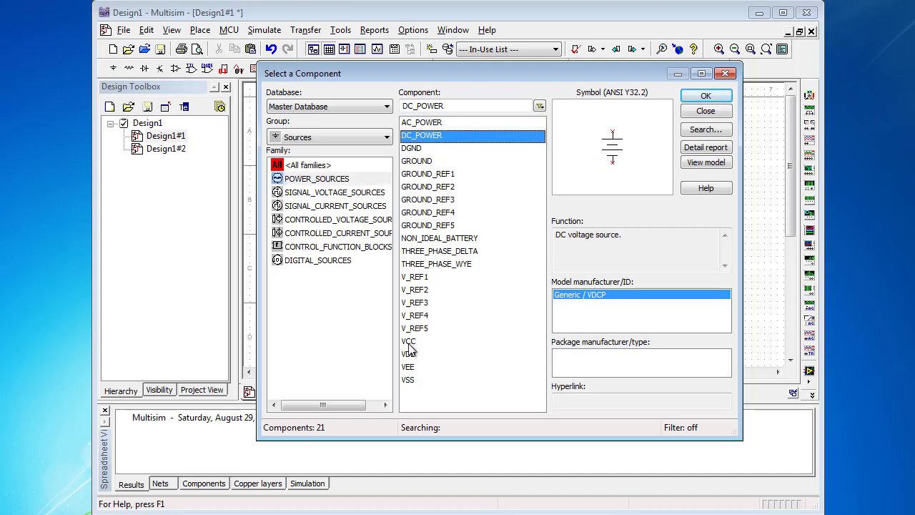
left_click(408, 340)
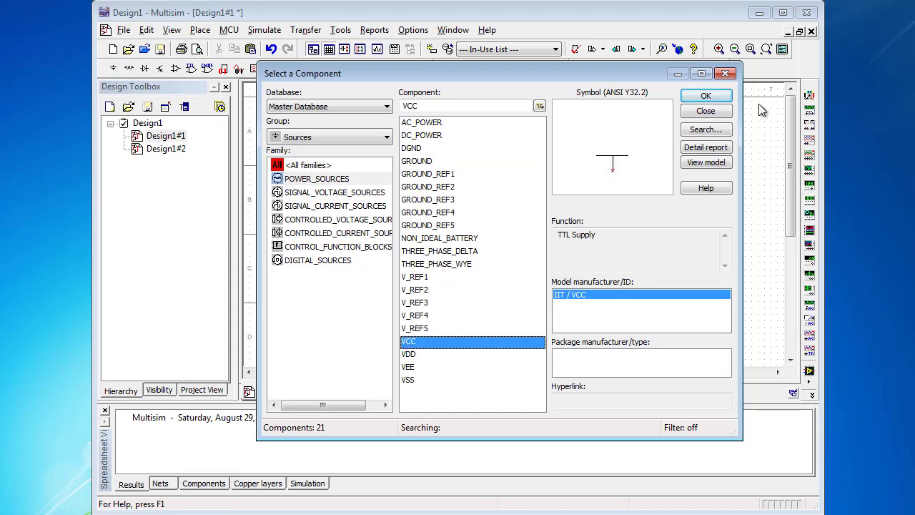
left_click(705, 95)
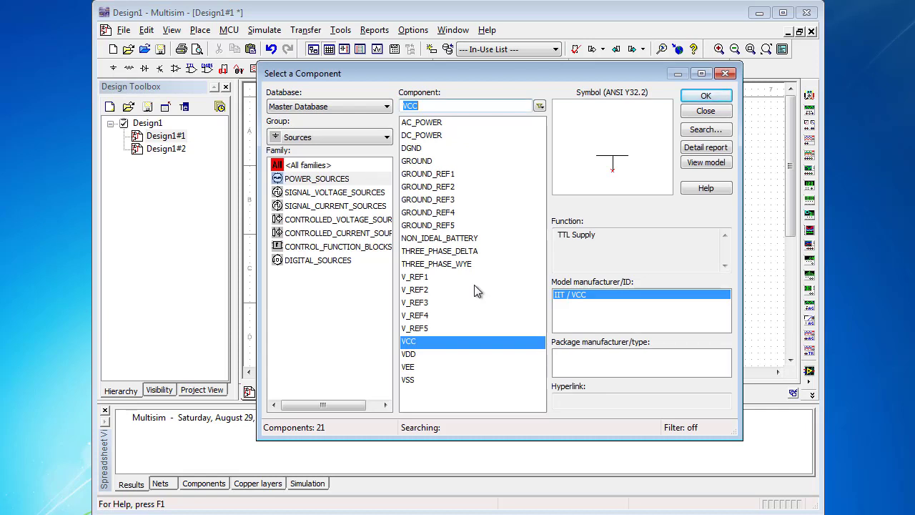
left_click(417, 160)
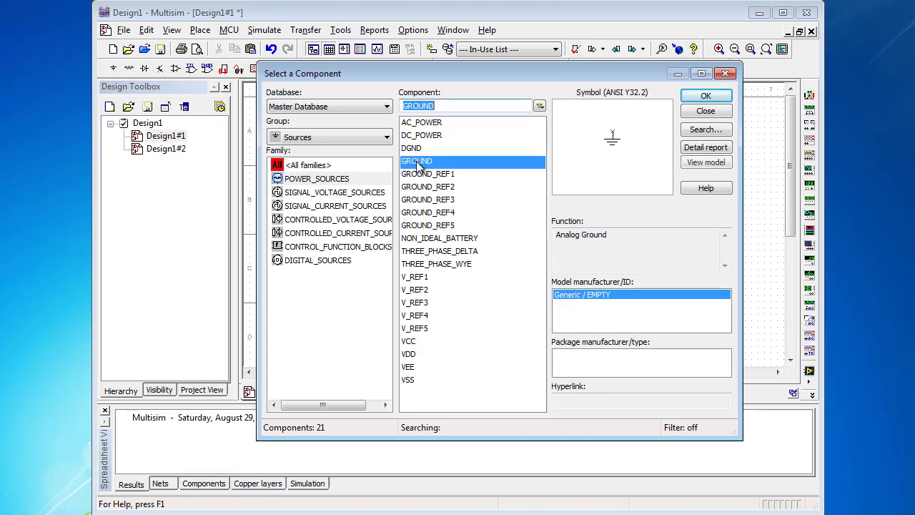
left_click(705, 110)
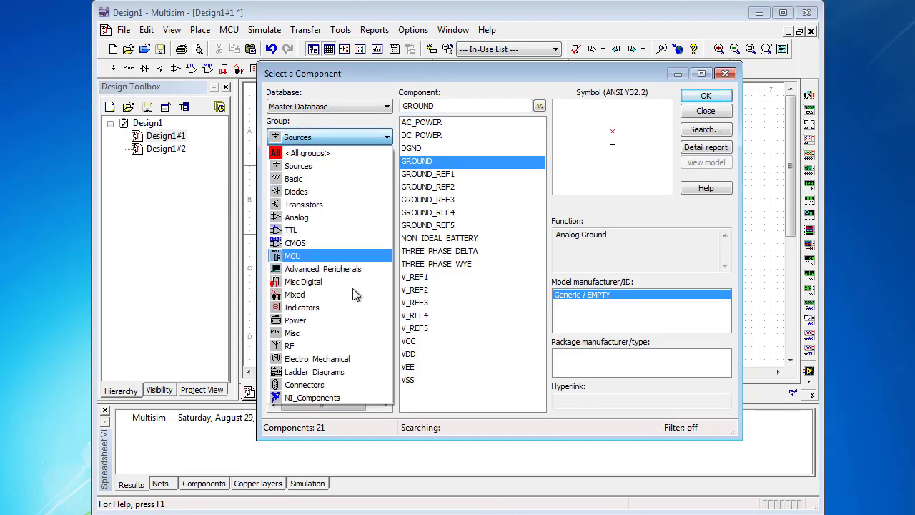
Place an SPDT switch S1 from the Basic group's SWITCH family
left_click(293, 178)
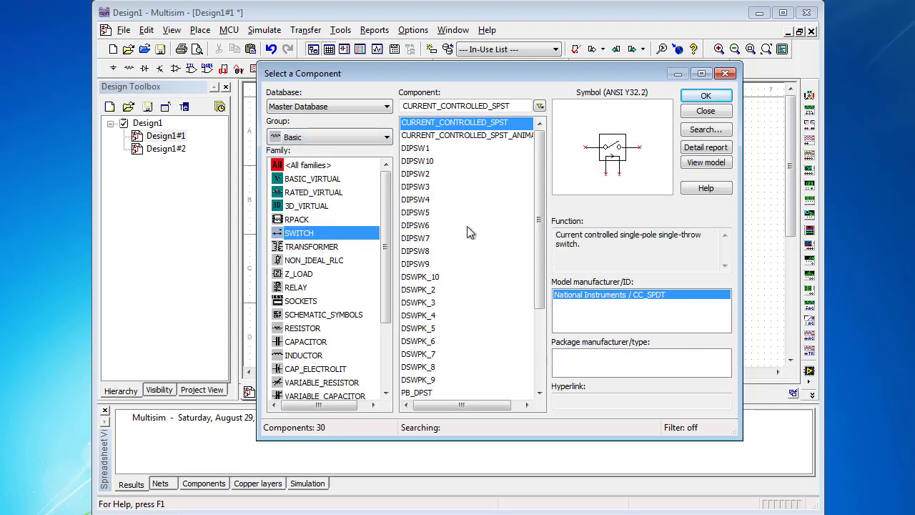
scroll("down", 3)
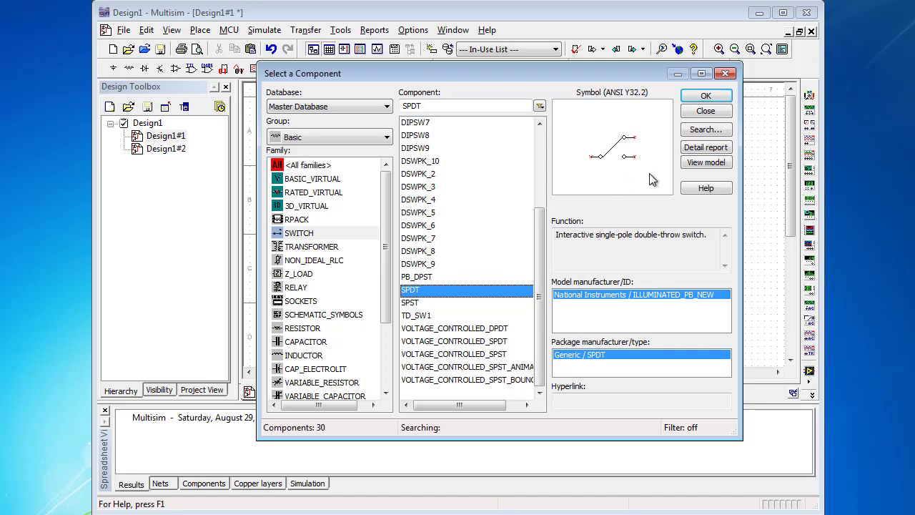
mouse_move(705, 96)
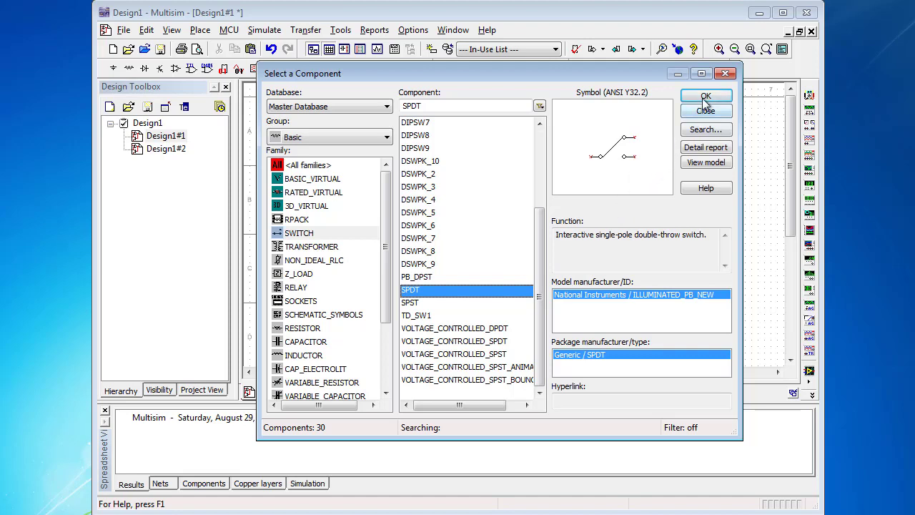
left_click(705, 95)
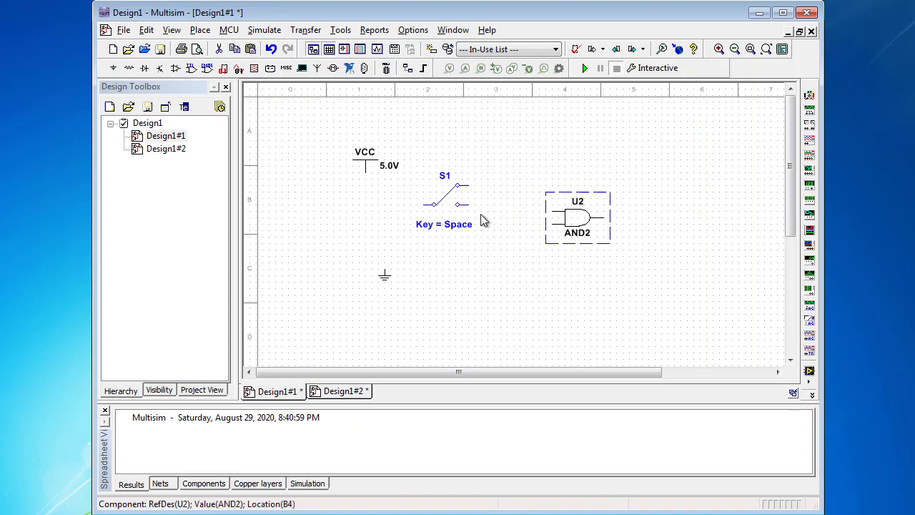
Flip switch S1 horizontally and bring up its menu again to copy it
right_click(446, 193)
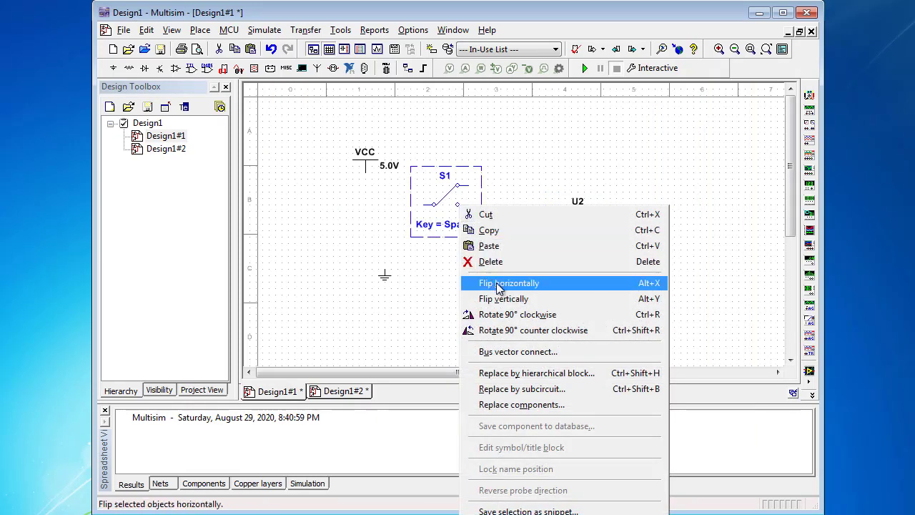
left_click(508, 283)
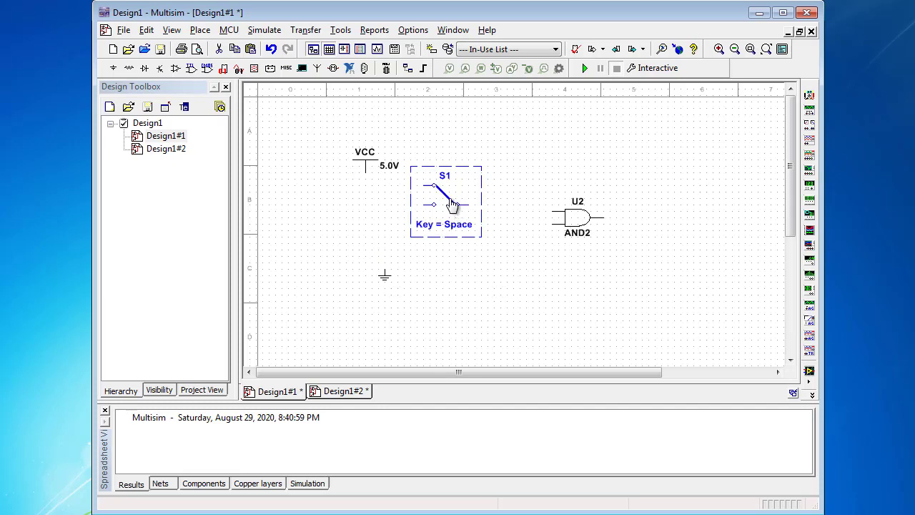
right_click(439, 204)
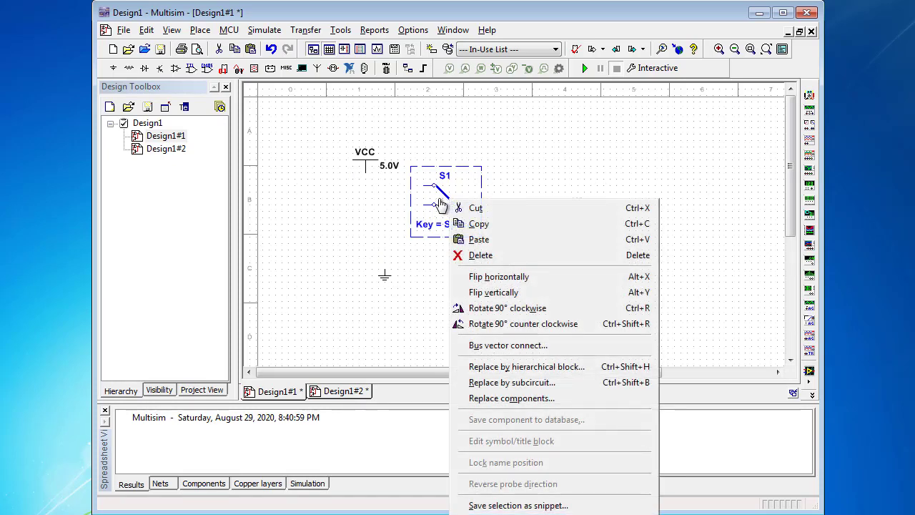
mouse_move(476, 207)
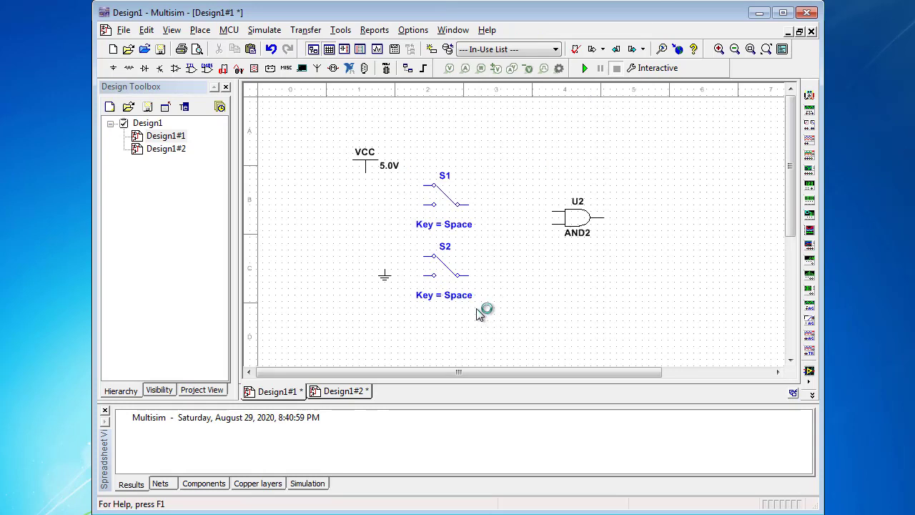
mouse_move(536, 327)
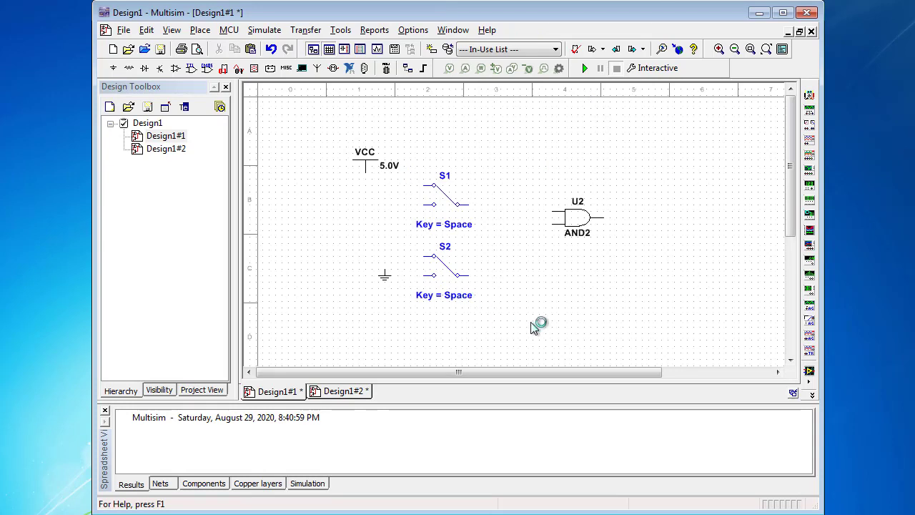
Wire switches S1 and S2 to the AND2 gate's two input pins
left_click(577, 218)
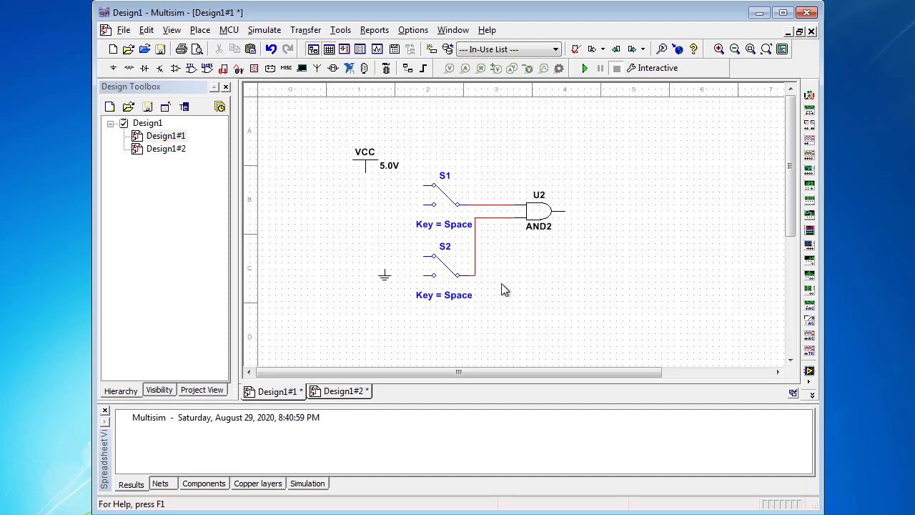
mouse_move(479, 248)
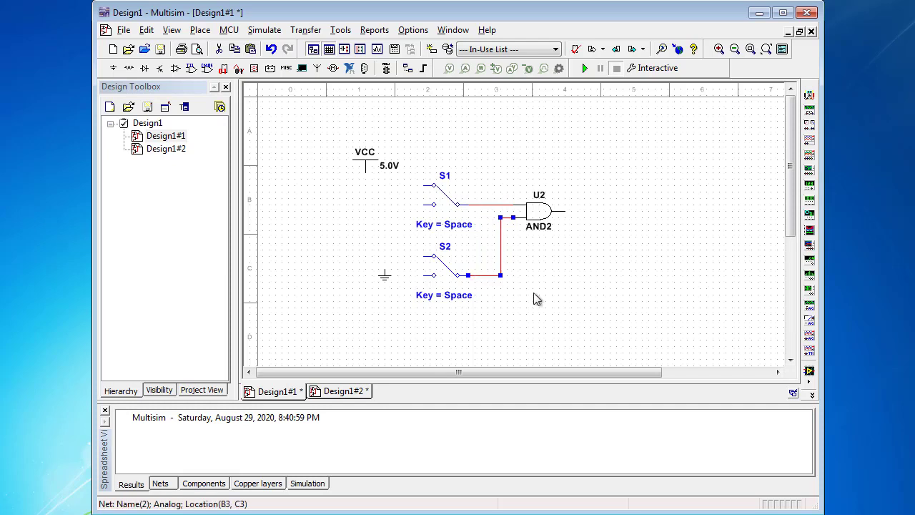
mouse_move(419, 114)
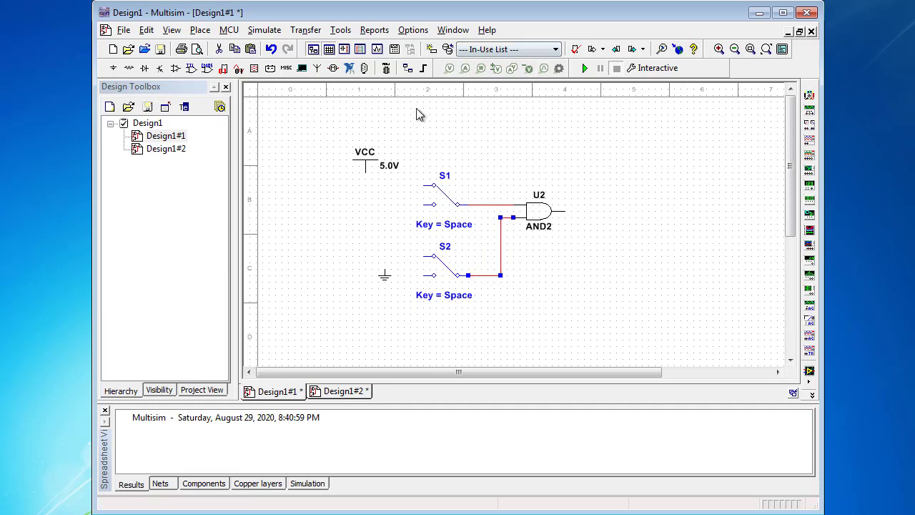
left_click(200, 30)
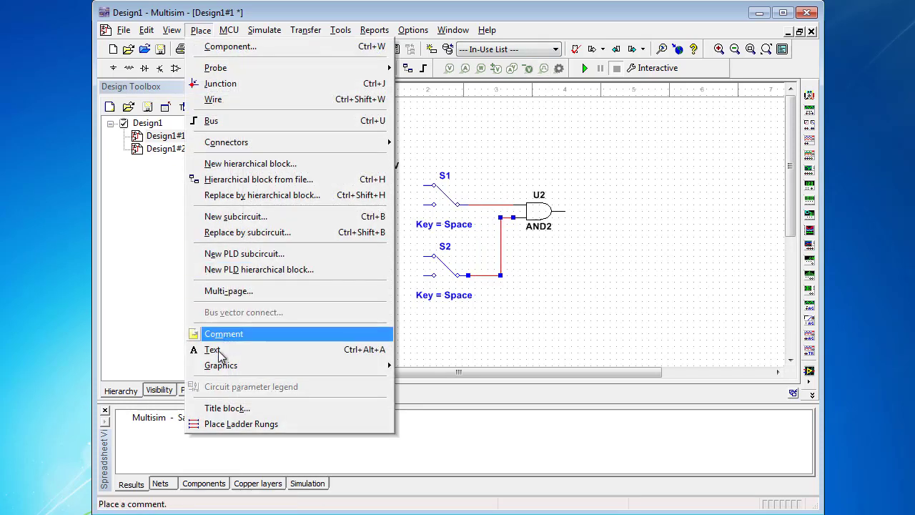
Add text labels A and B at the gate inputs and a label at the output
left_click(212, 349)
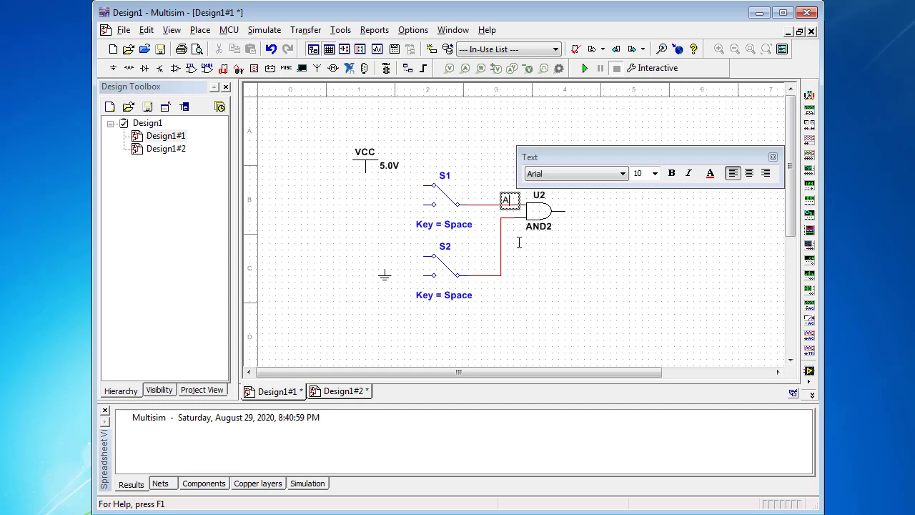
left_click(200, 30)
type("B")
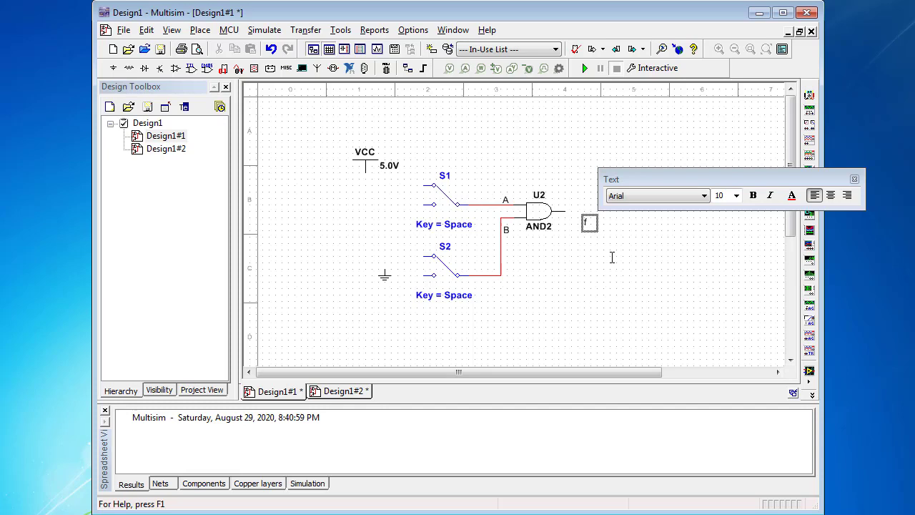
left_click(575, 226)
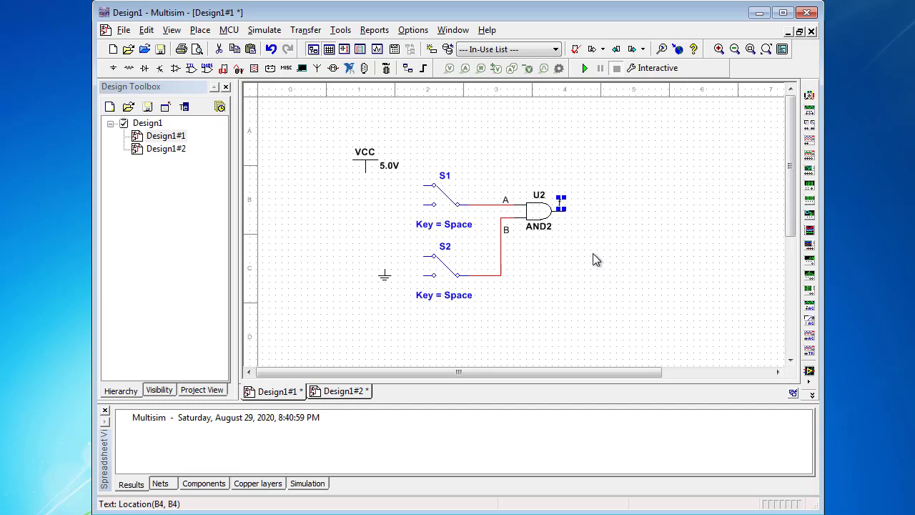
mouse_move(456, 216)
type("f")
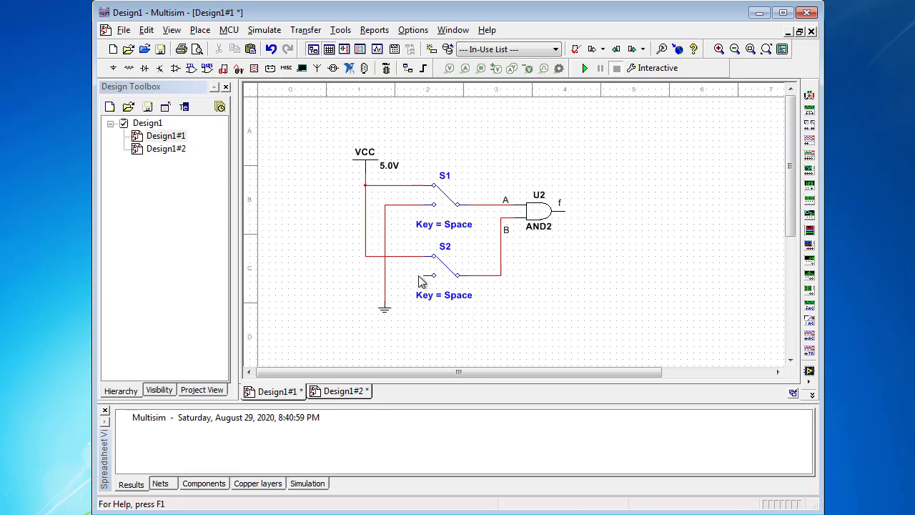
Draw a wire from switch S2's lower contact to the ground rail
left_click(443, 257)
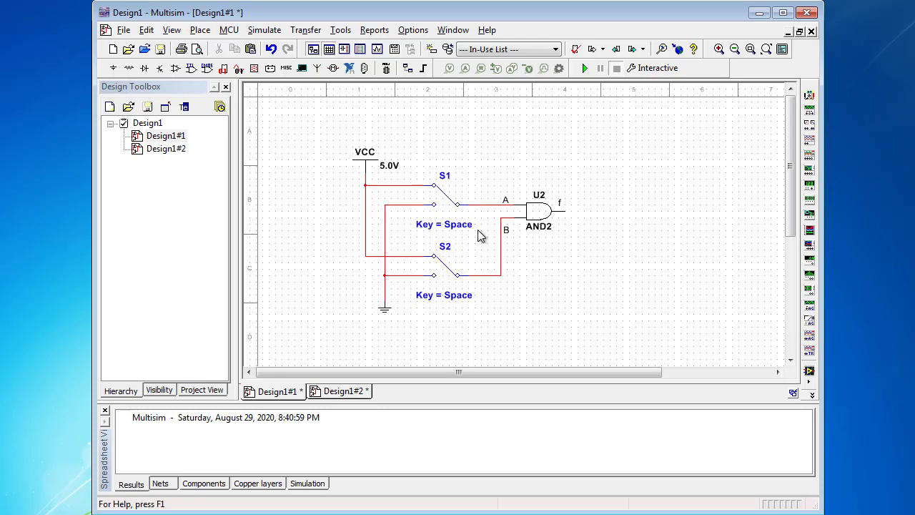
mouse_move(477, 256)
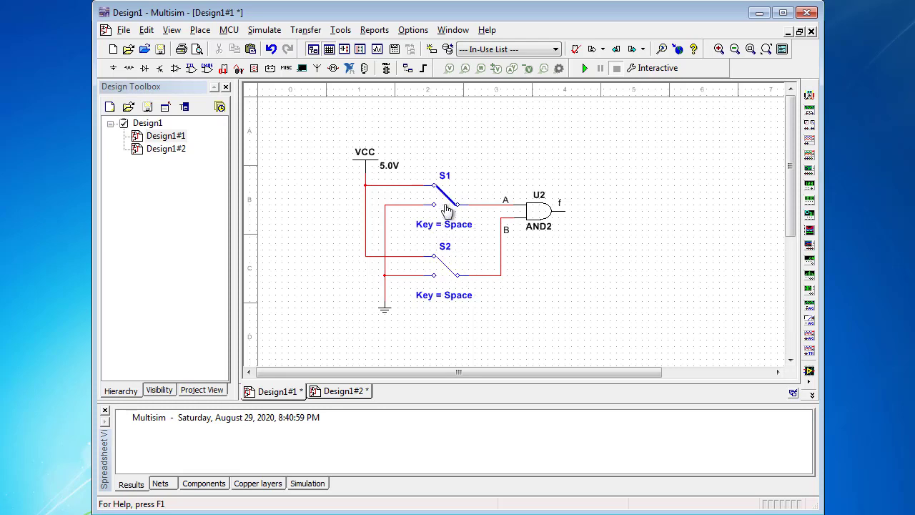
In the switch properties, assign toggle key A to switch S1 and key B to switch S2
double_click(443, 188)
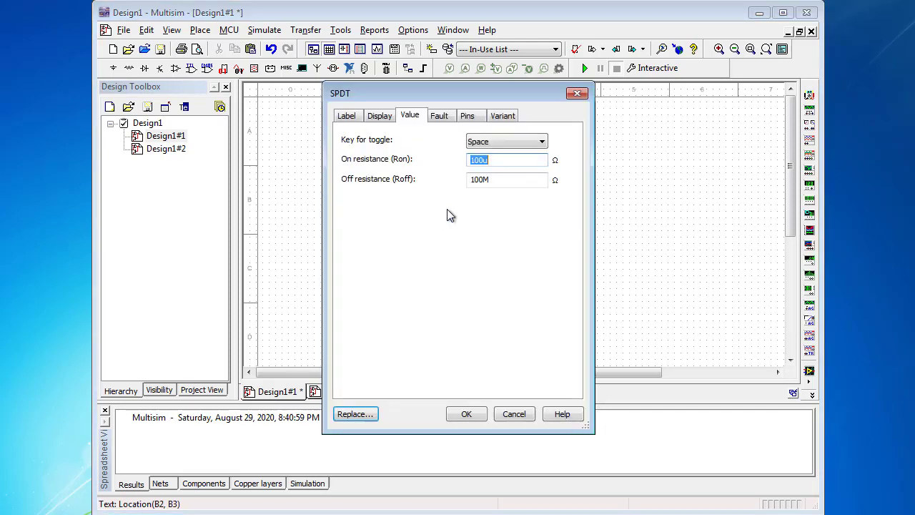
left_click(541, 141)
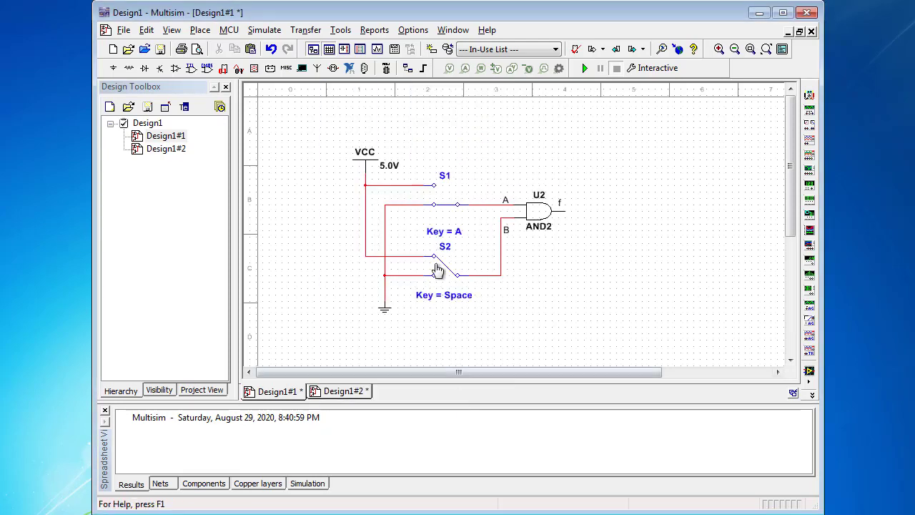
right_click(437, 270)
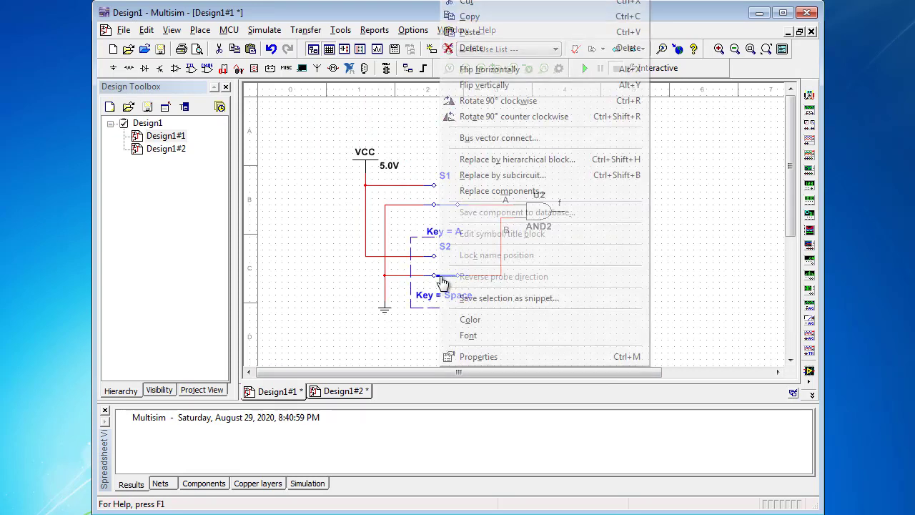
left_click(478, 356)
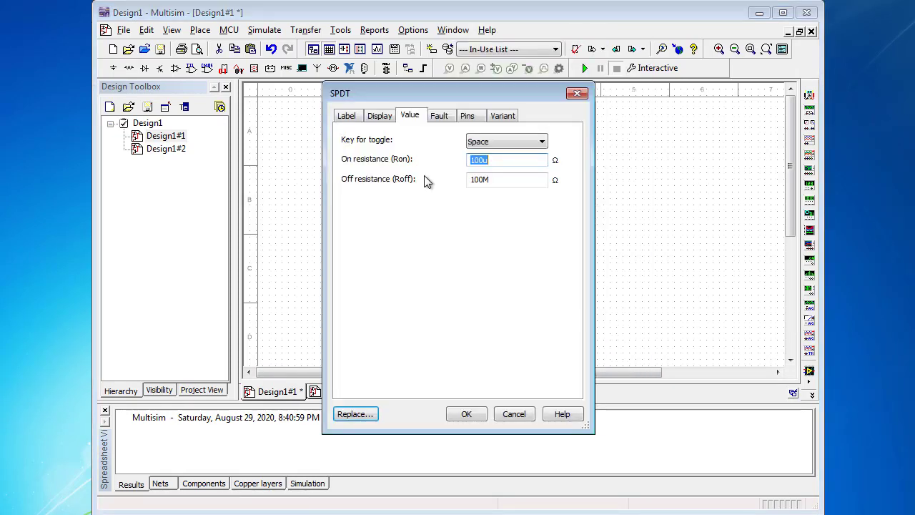
left_click(541, 140)
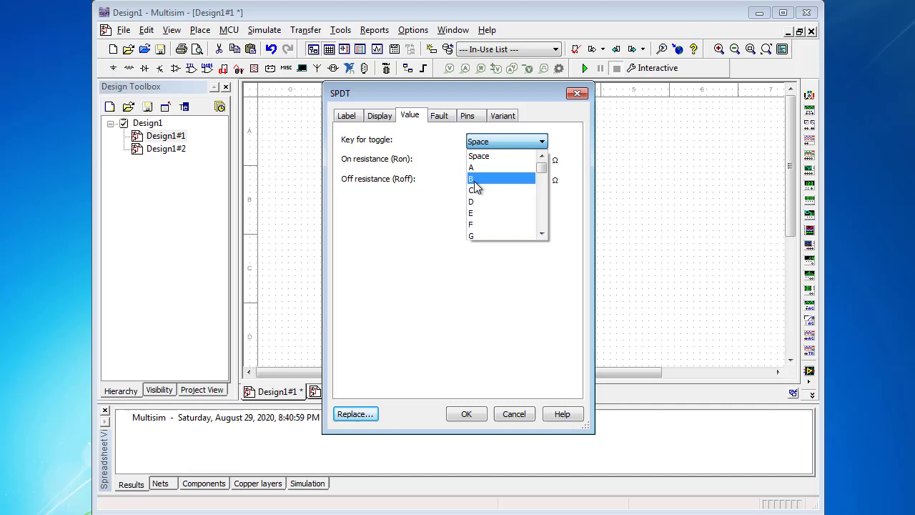
left_click(466, 413)
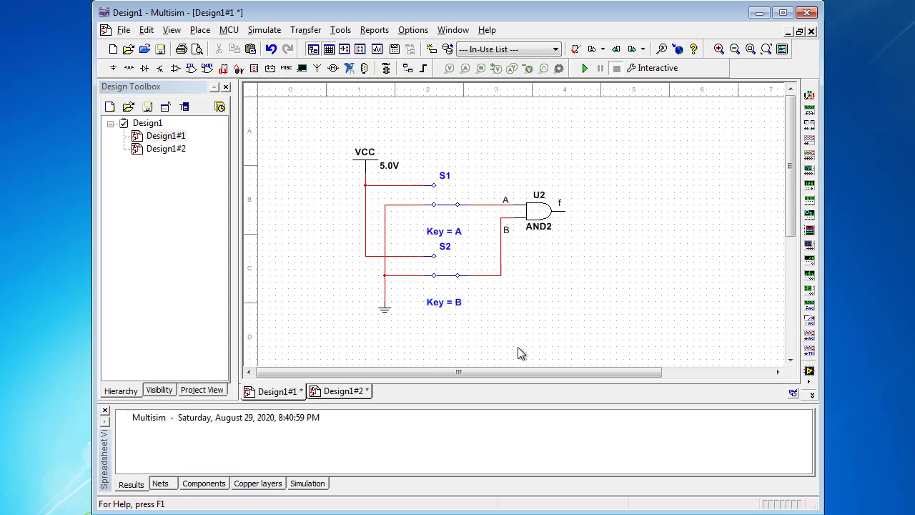
mouse_move(526, 331)
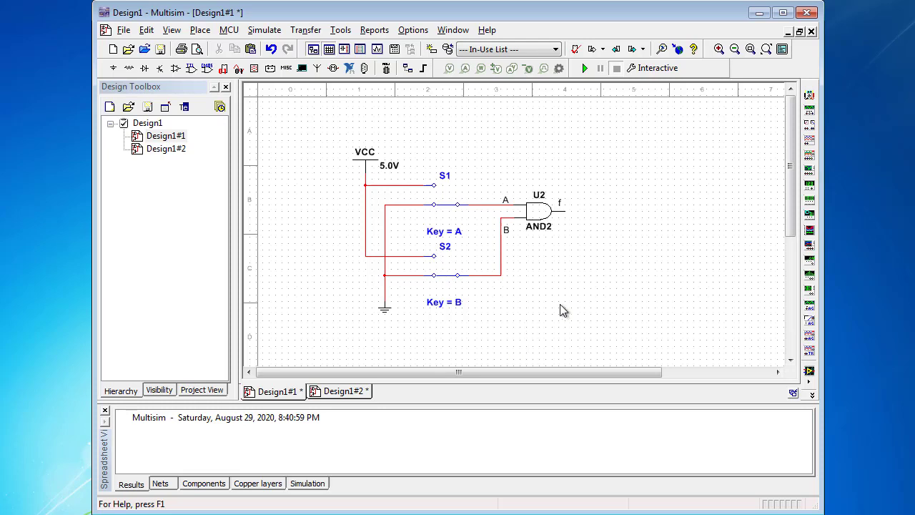
mouse_move(561, 118)
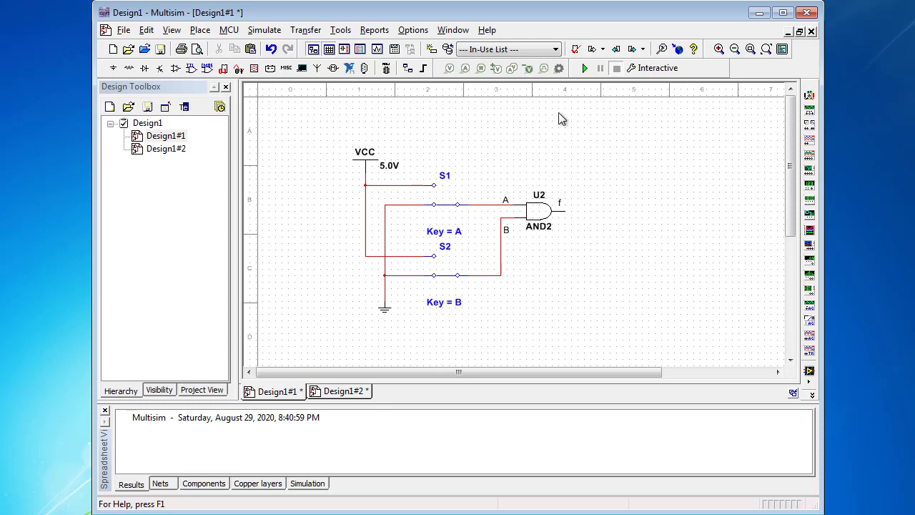
mouse_move(567, 213)
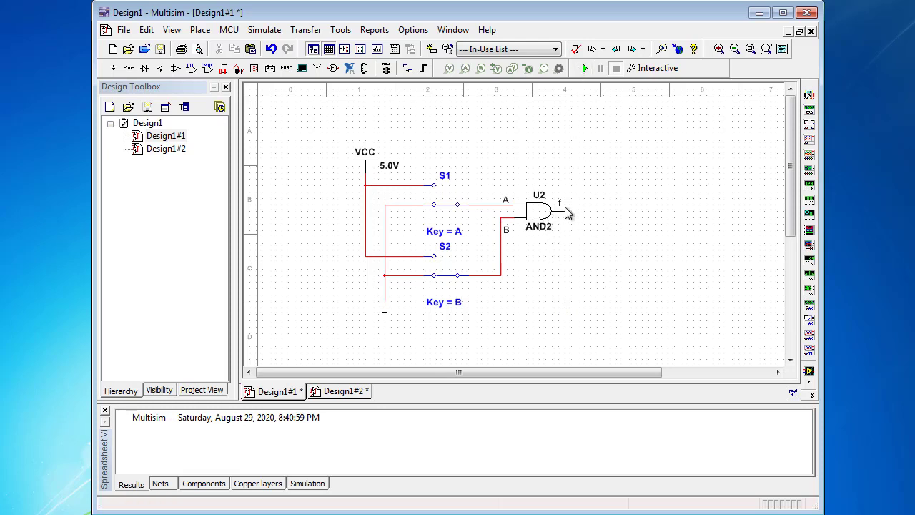
mouse_move(296, 138)
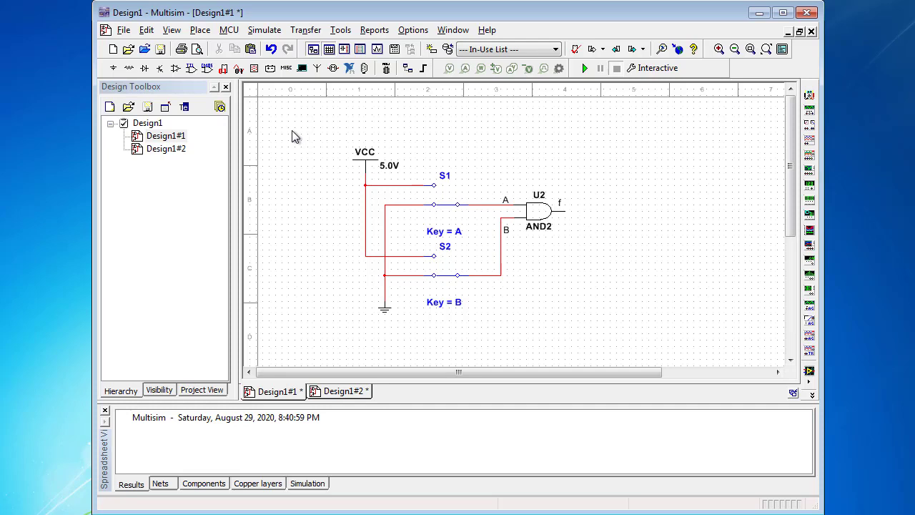
Open Place > Component and select PROBE_RED from the Indicators group's PROBE family
left_click(200, 30)
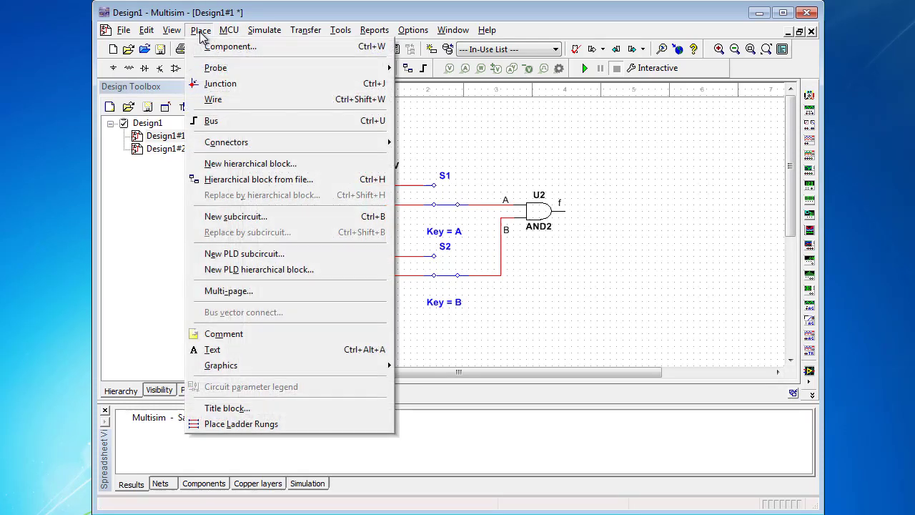
left_click(231, 45)
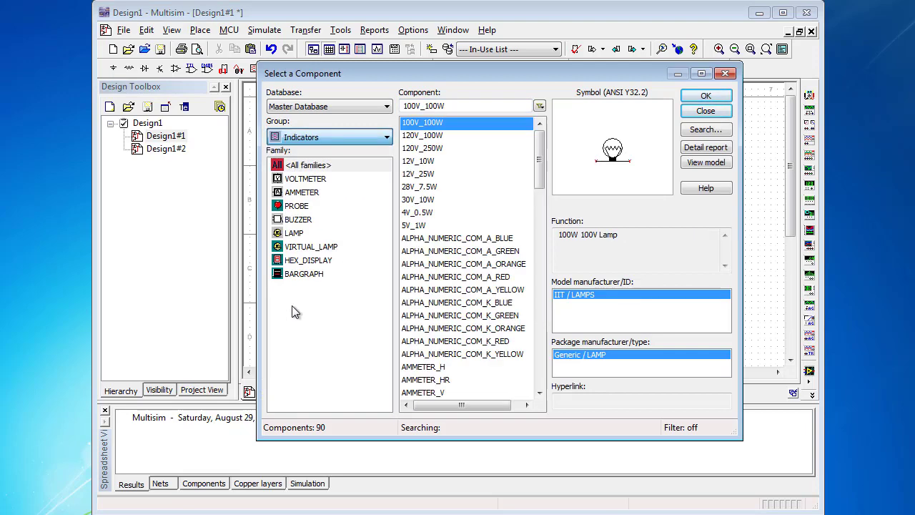
left_click(297, 206)
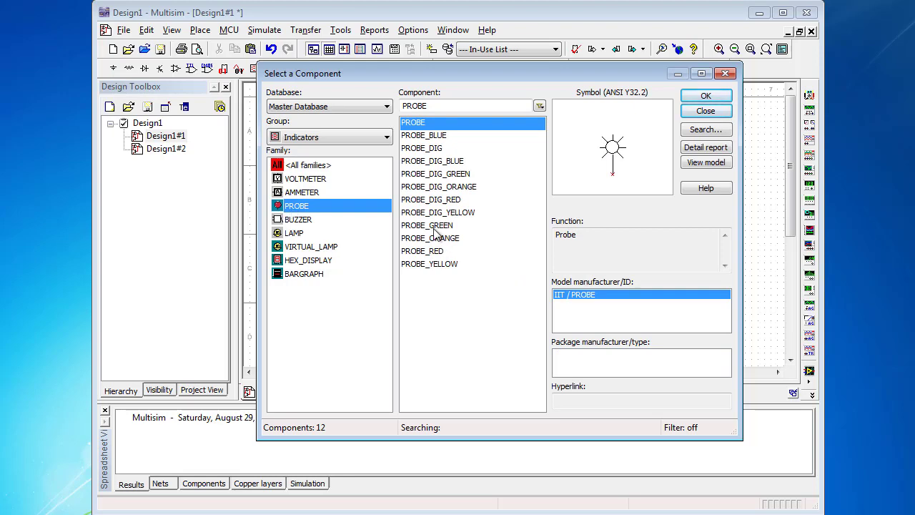
mouse_move(326, 231)
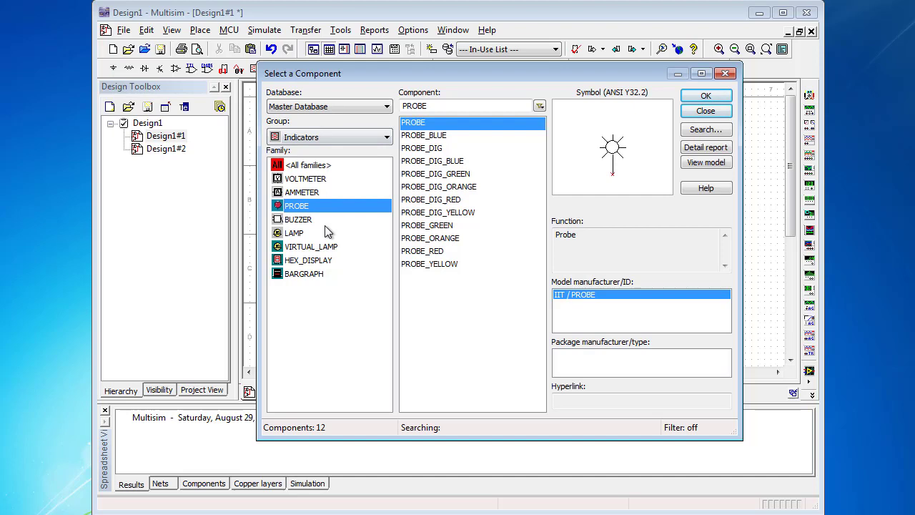
mouse_move(427, 250)
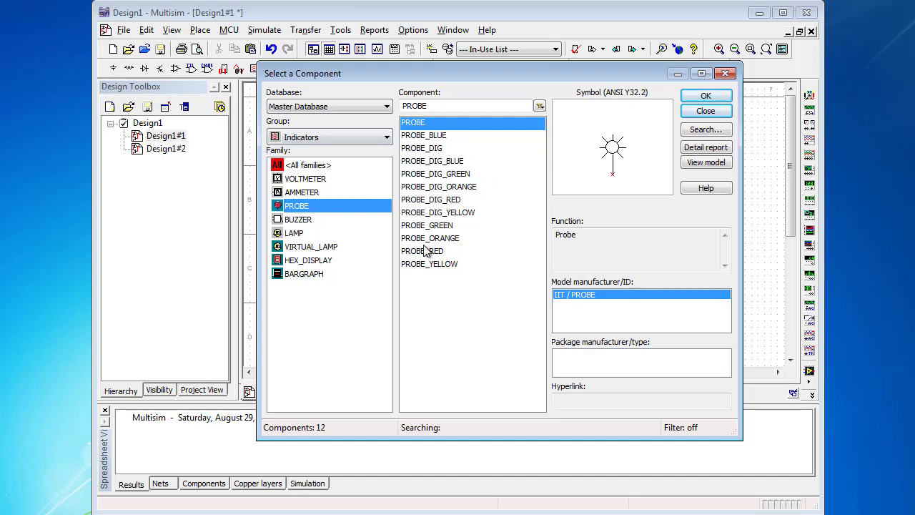
left_click(423, 251)
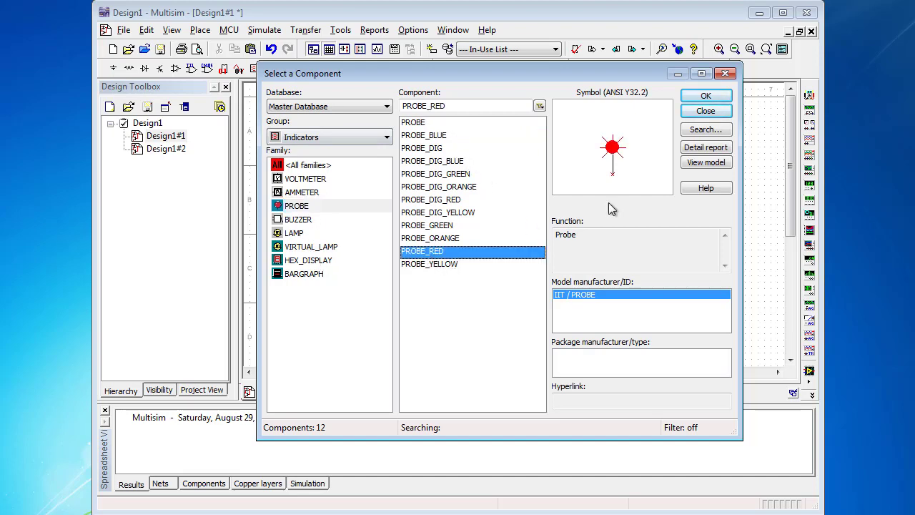
mouse_move(641, 176)
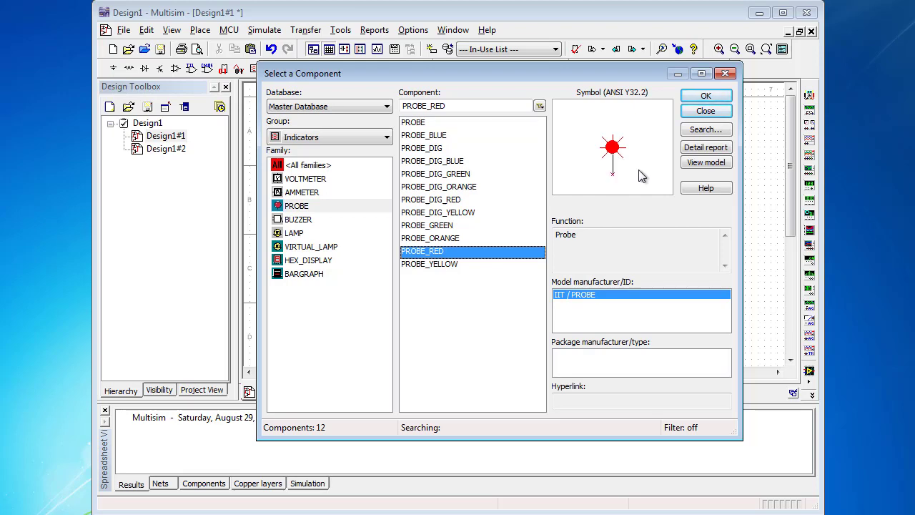
mouse_move(624, 183)
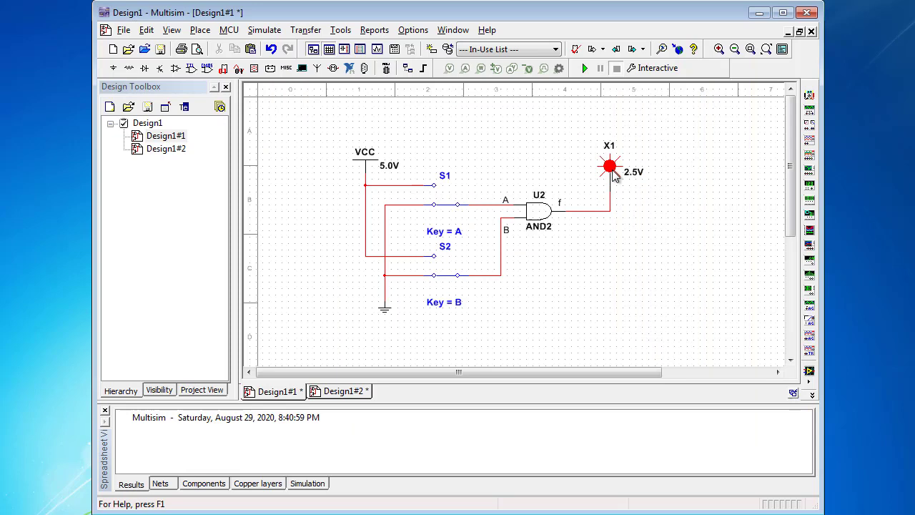
mouse_move(594, 216)
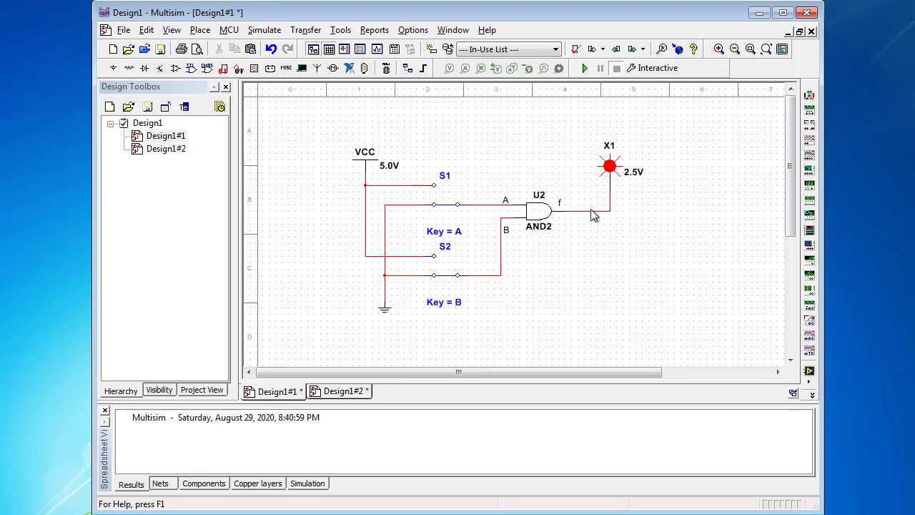
mouse_move(591, 236)
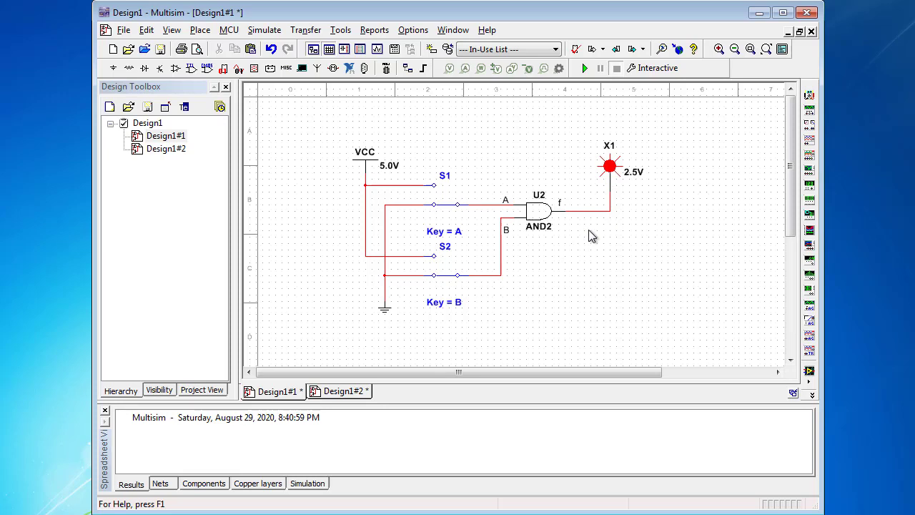
mouse_move(579, 308)
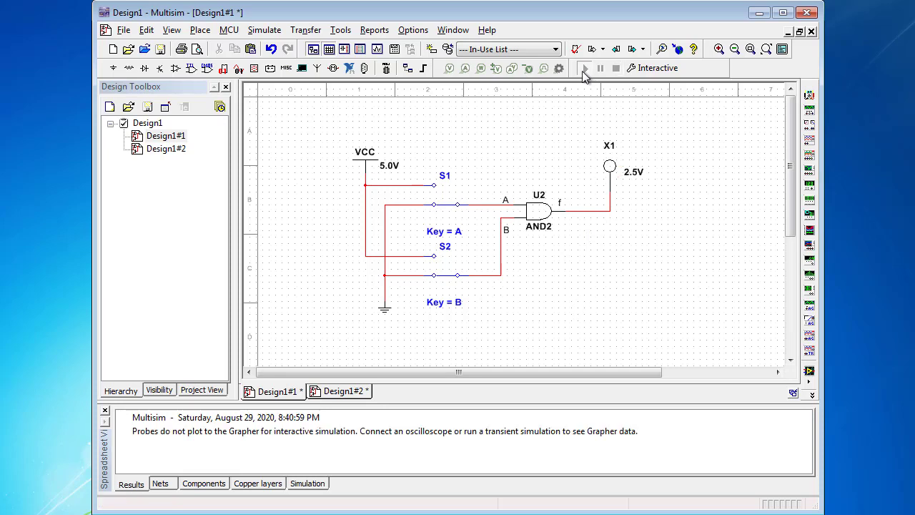
Run the simulation and toggle a switch to watch red probe X1 light
left_click(585, 68)
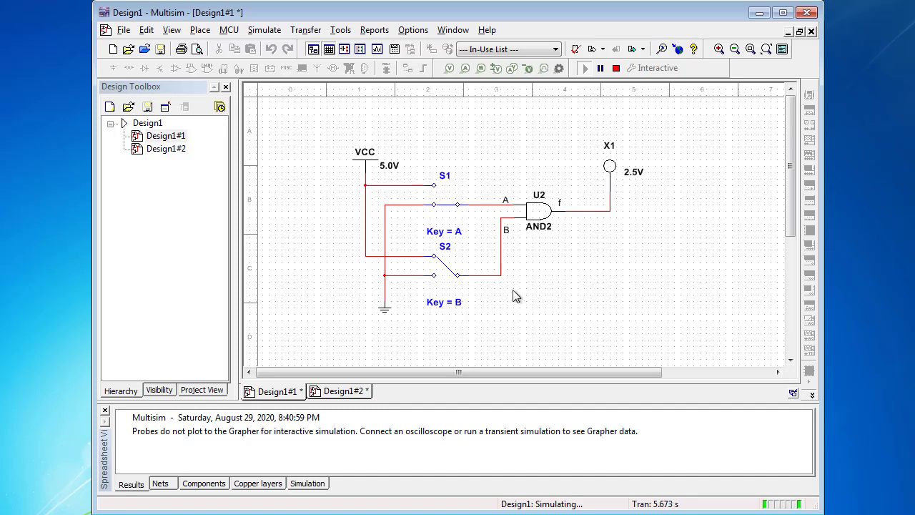
left_click(445, 187)
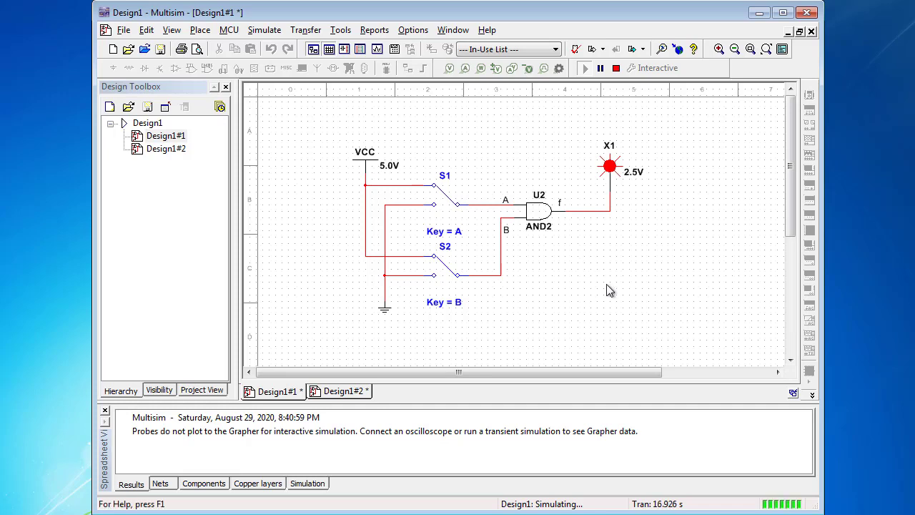
mouse_move(517, 268)
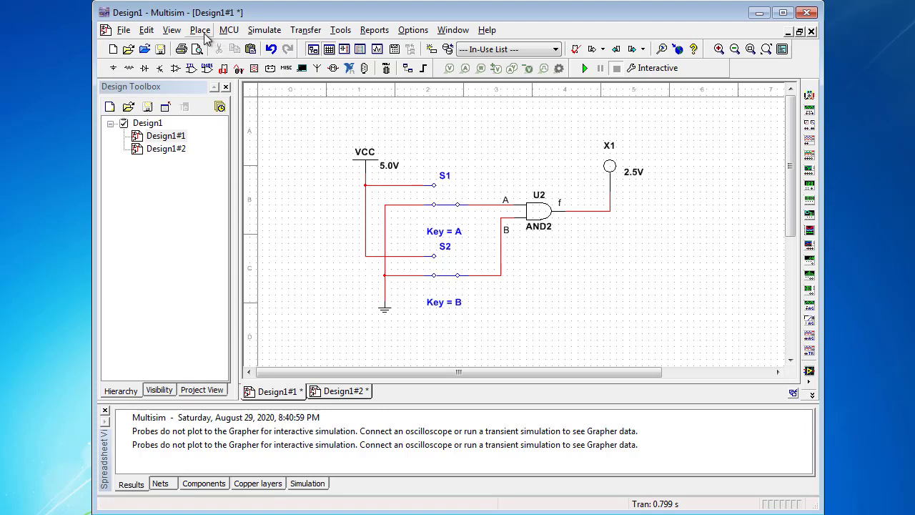
Place digital probe PR1 on the AND gate's input A wire via Place > Probe
left_click(200, 29)
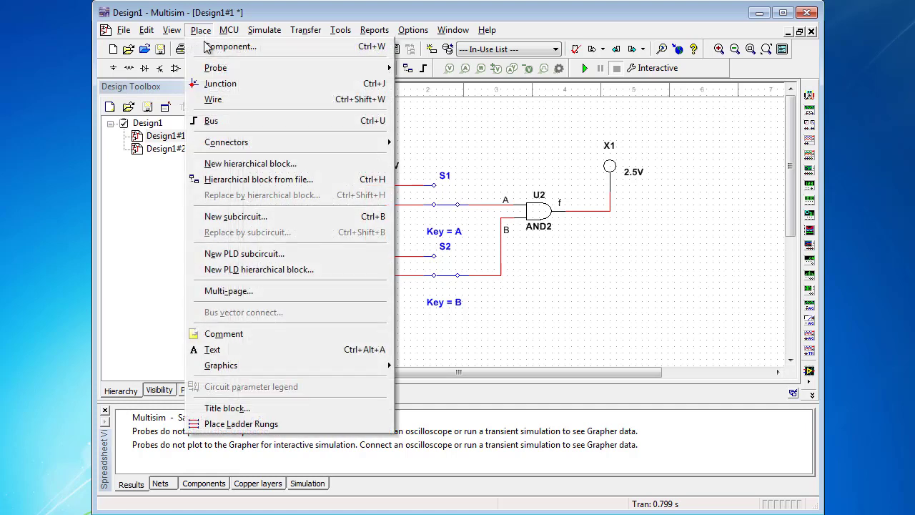
mouse_move(216, 67)
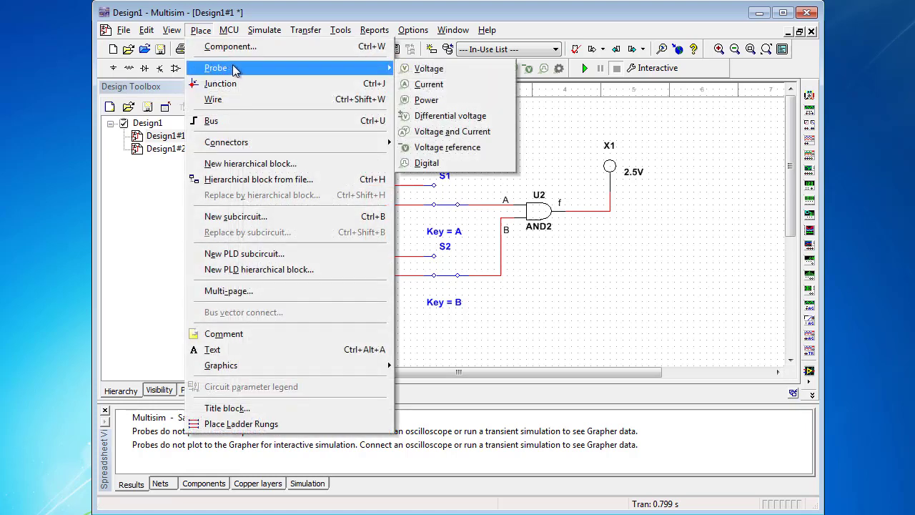
mouse_move(429, 68)
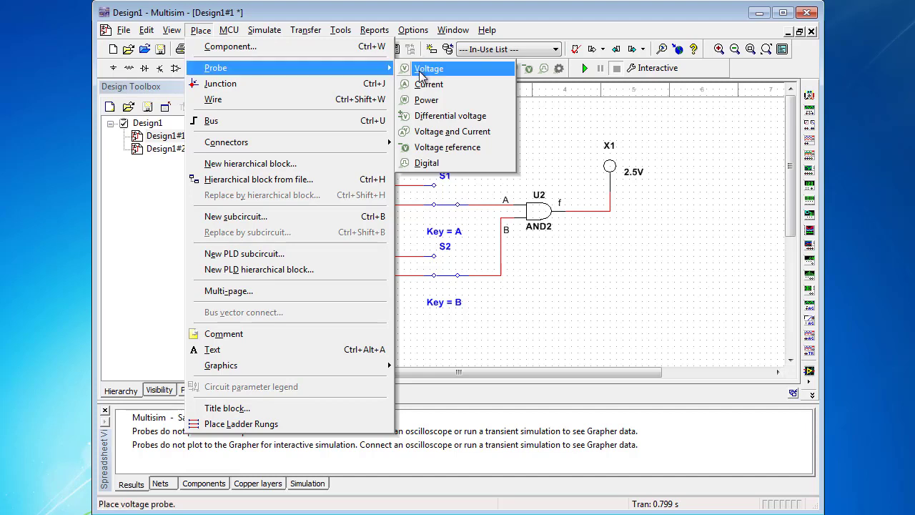
mouse_move(426, 99)
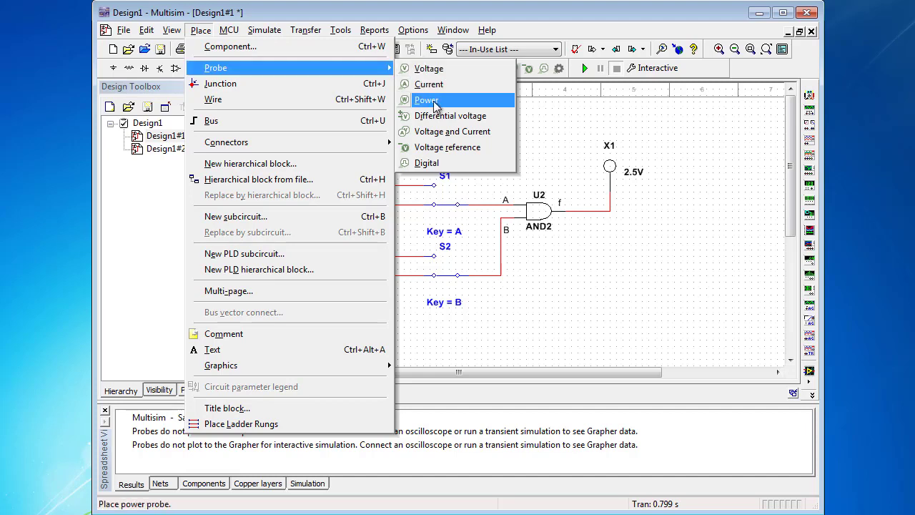
mouse_move(426, 163)
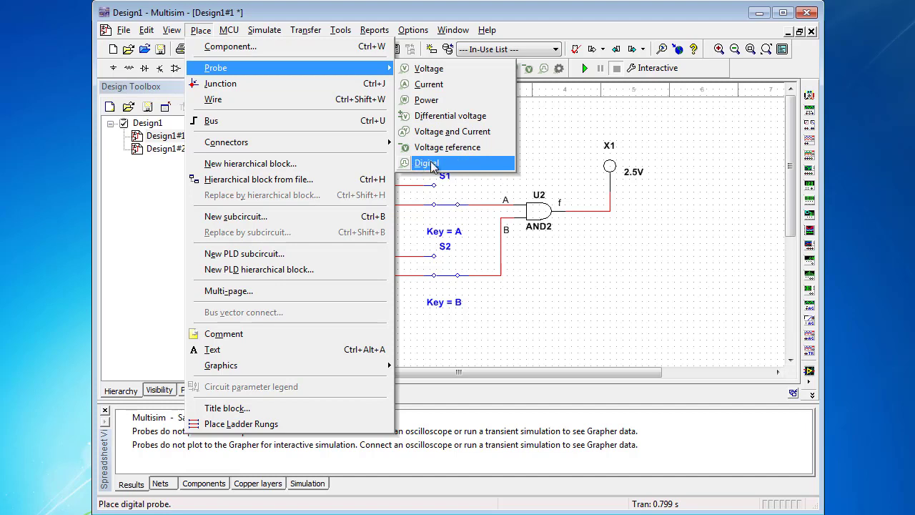
left_click(426, 163)
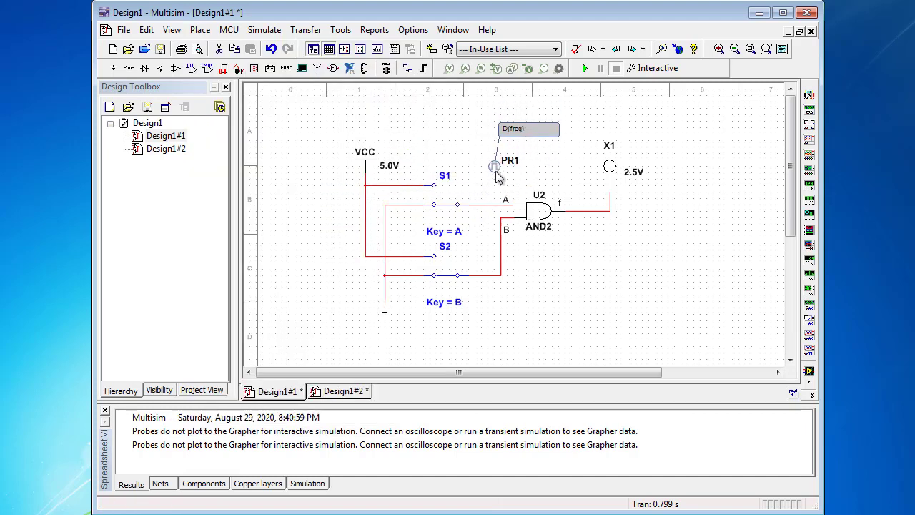
left_click_drag(493, 167, 483, 186)
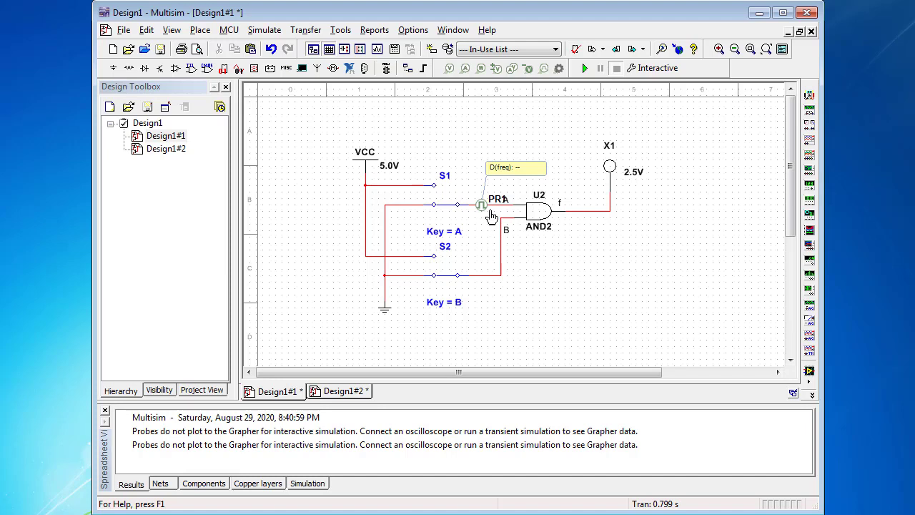
mouse_move(509, 209)
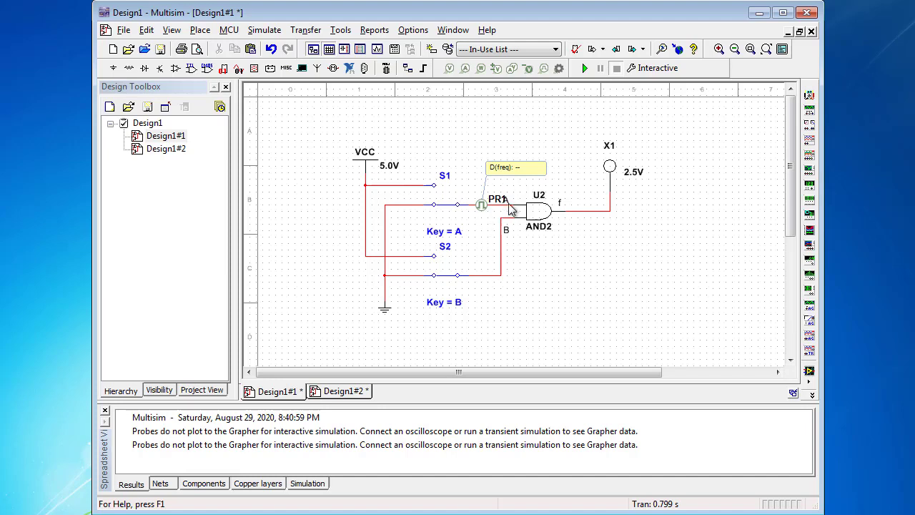
mouse_move(518, 236)
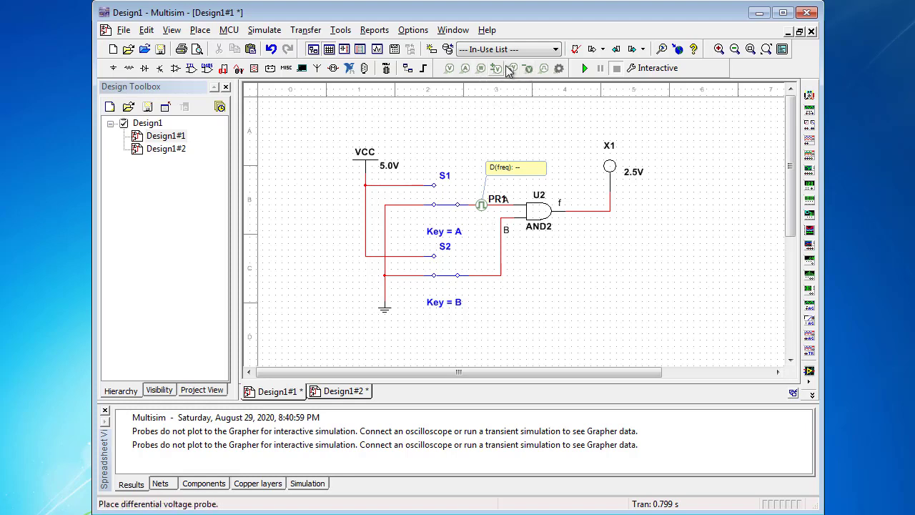
mouse_move(495, 68)
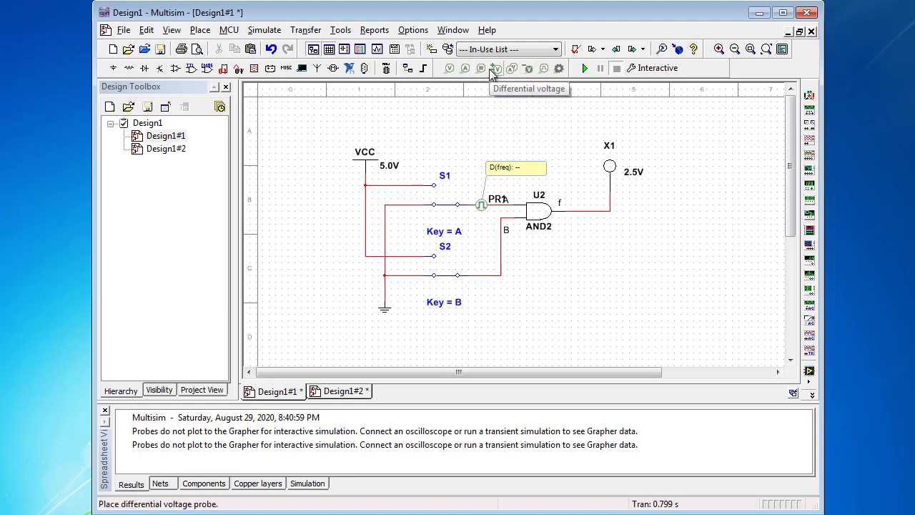
mouse_move(549, 77)
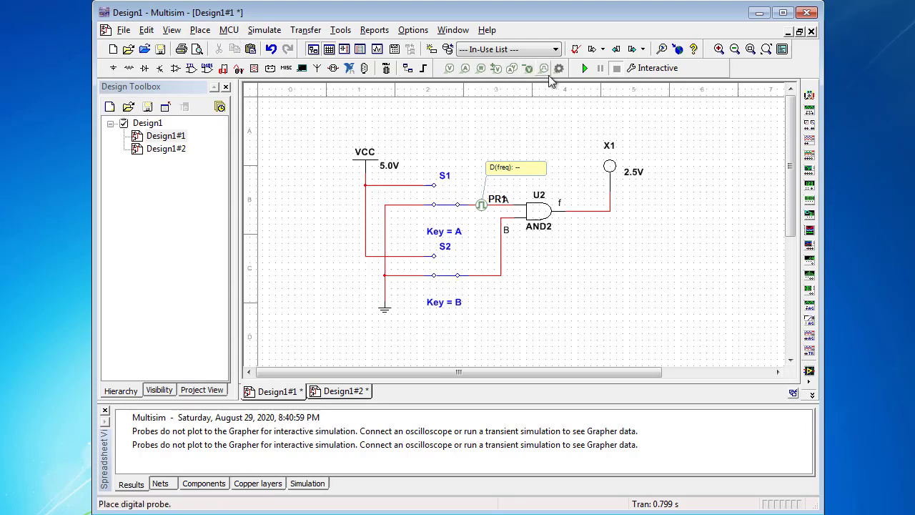
mouse_move(543, 68)
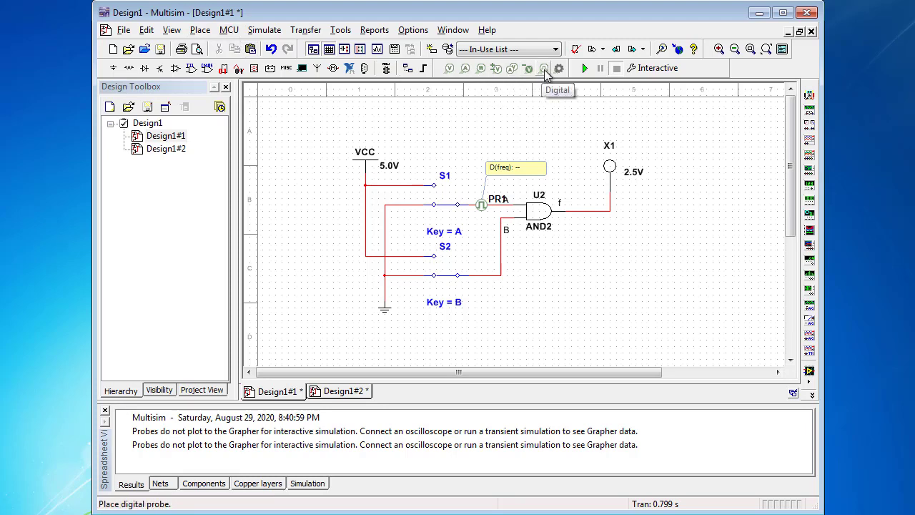
Attach digital probe PR2 to input wire B and move its reading label below it
left_click(520, 270)
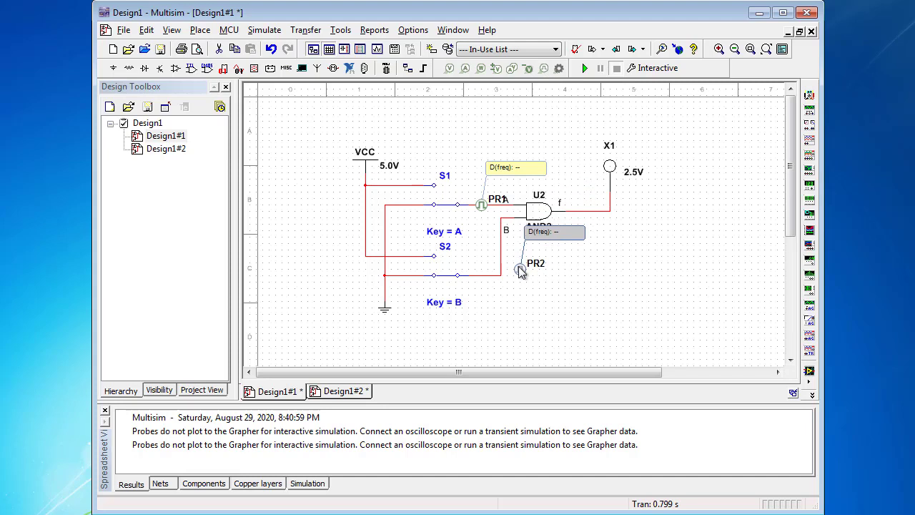
left_click_drag(521, 268, 500, 262)
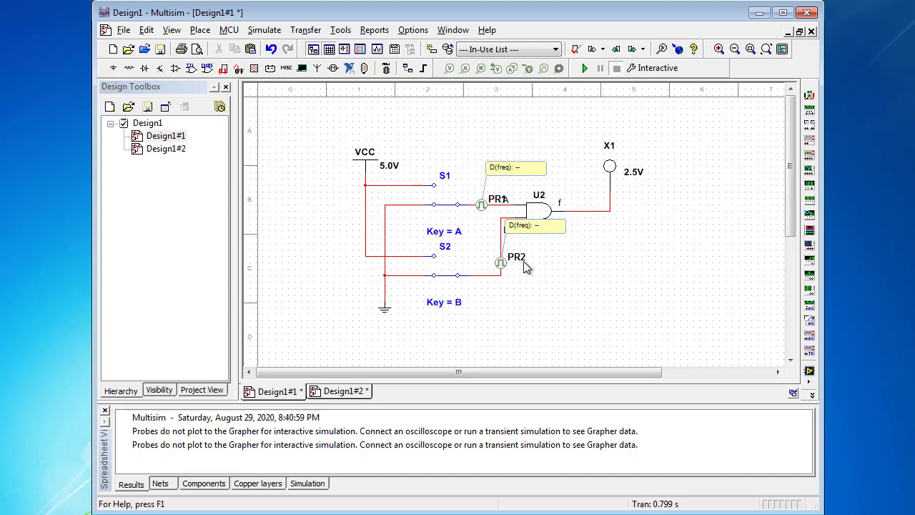
left_click(534, 225)
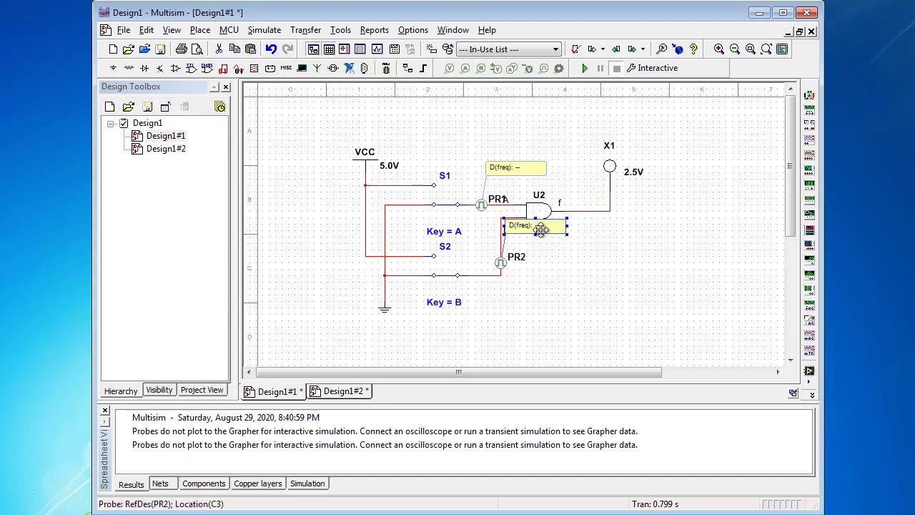
left_click_drag(540, 228, 544, 272)
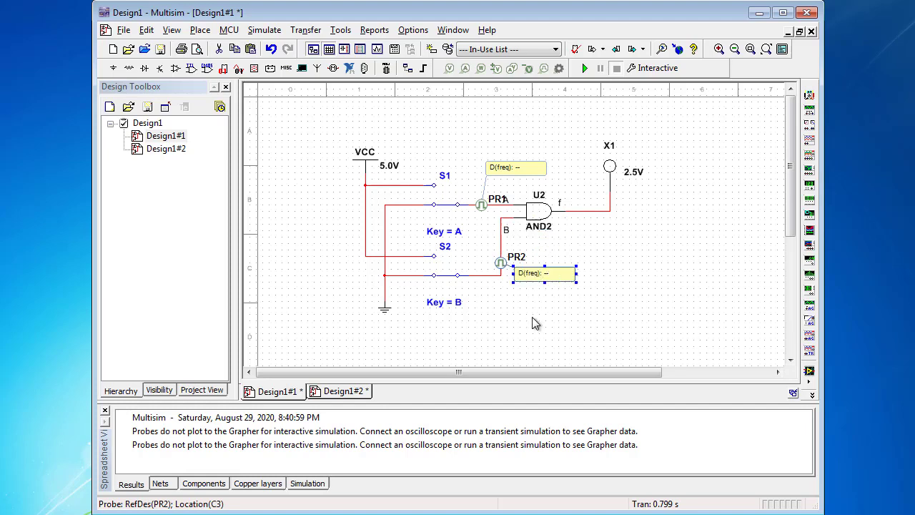
mouse_move(574, 323)
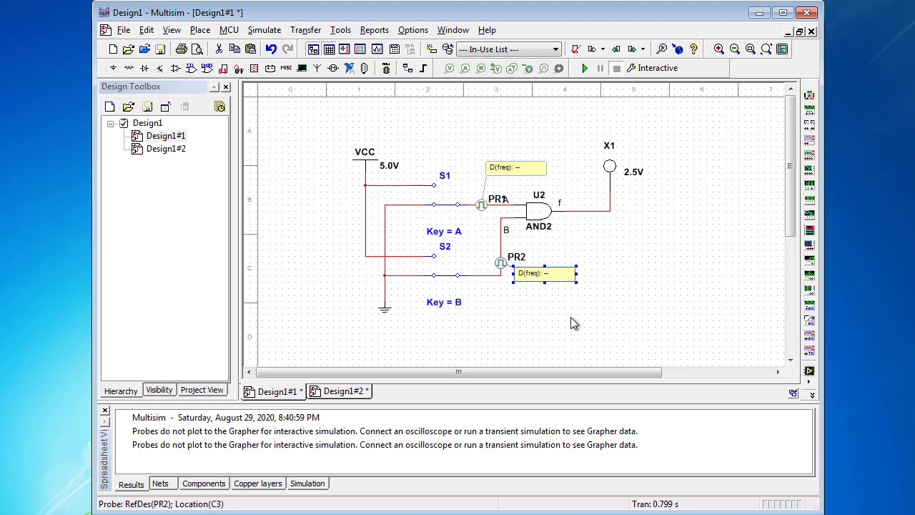
mouse_move(487, 231)
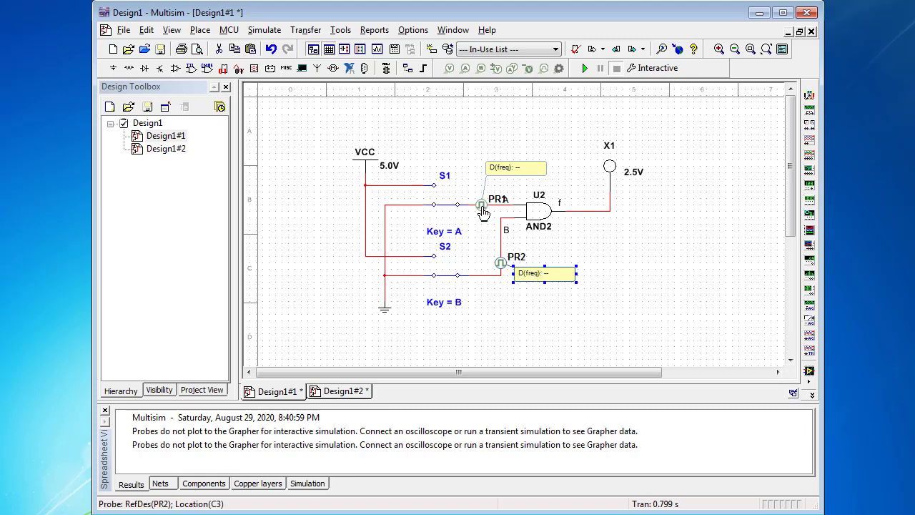
mouse_move(489, 231)
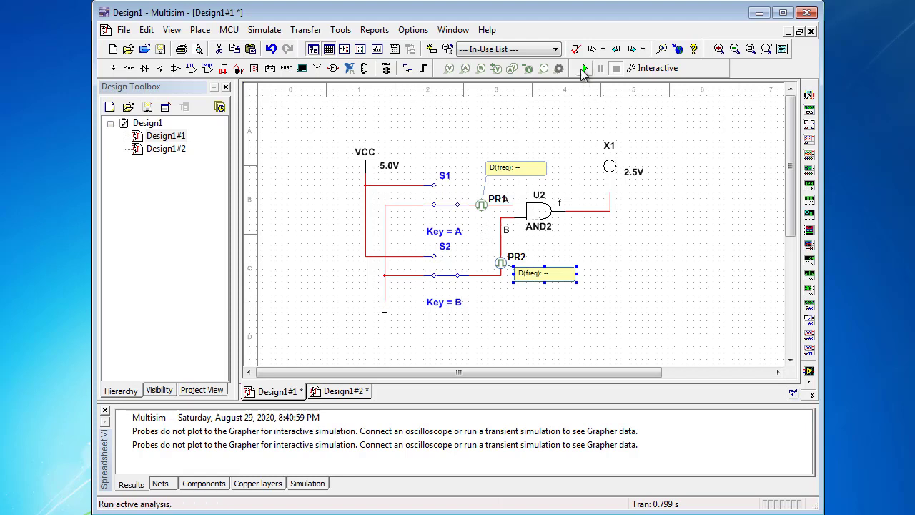
Run the simulation, observe probes reading 1 and lamp X1 lit, then stop it
left_click(584, 68)
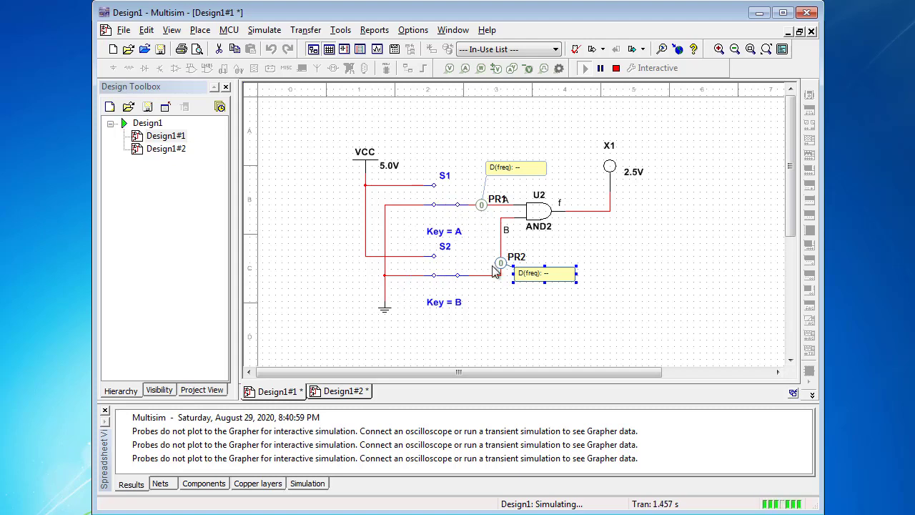
mouse_move(484, 263)
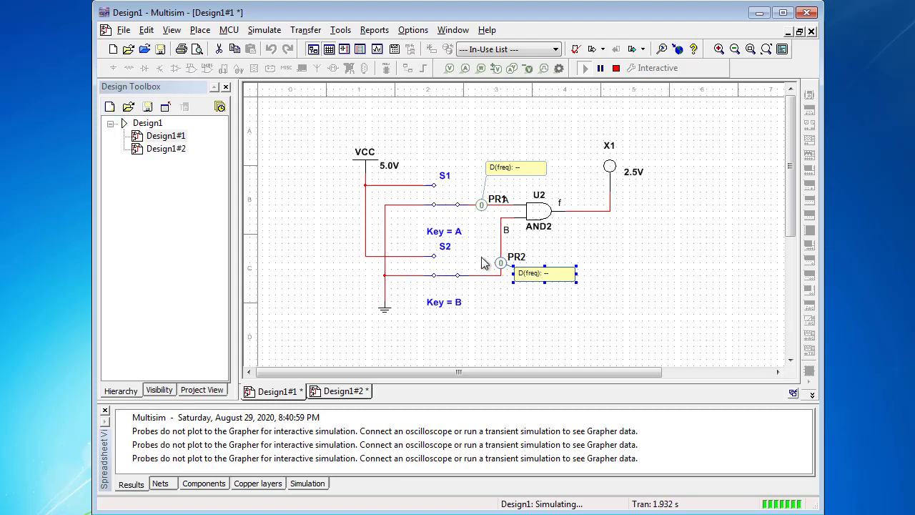
mouse_move(473, 249)
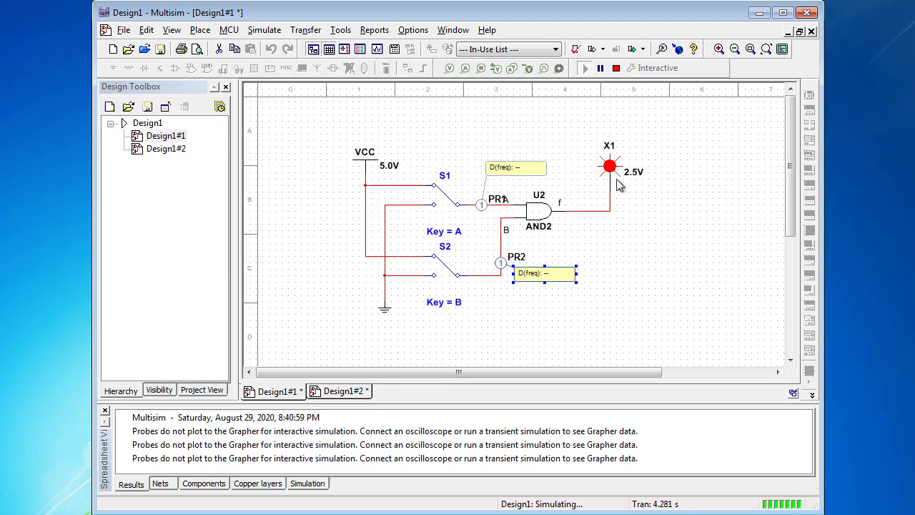
mouse_move(614, 188)
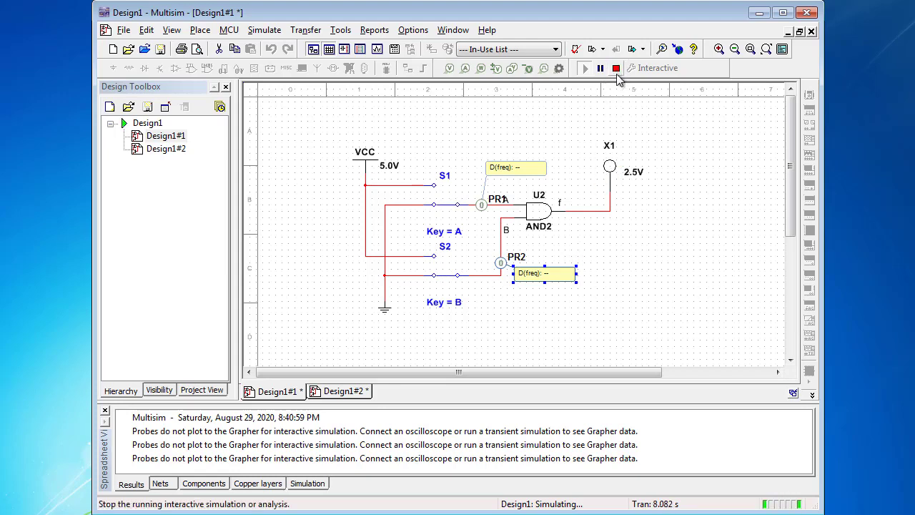
left_click(615, 67)
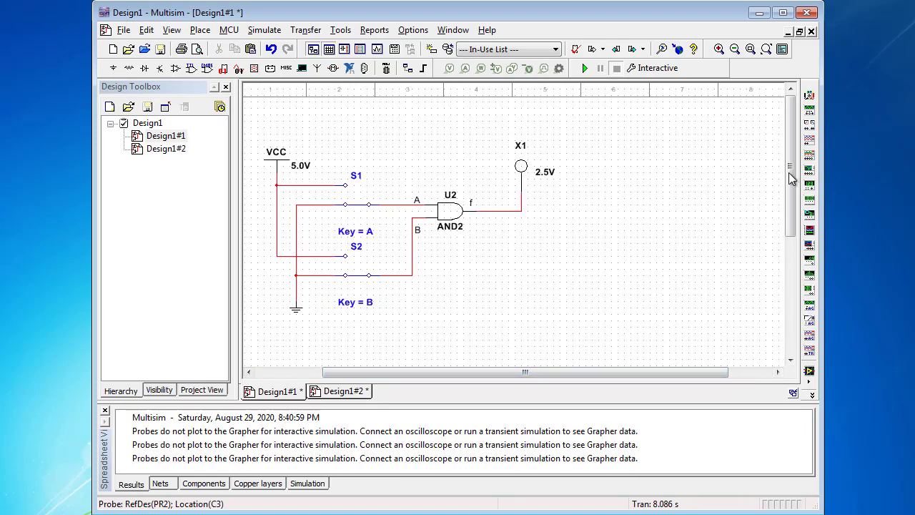
mouse_move(810, 229)
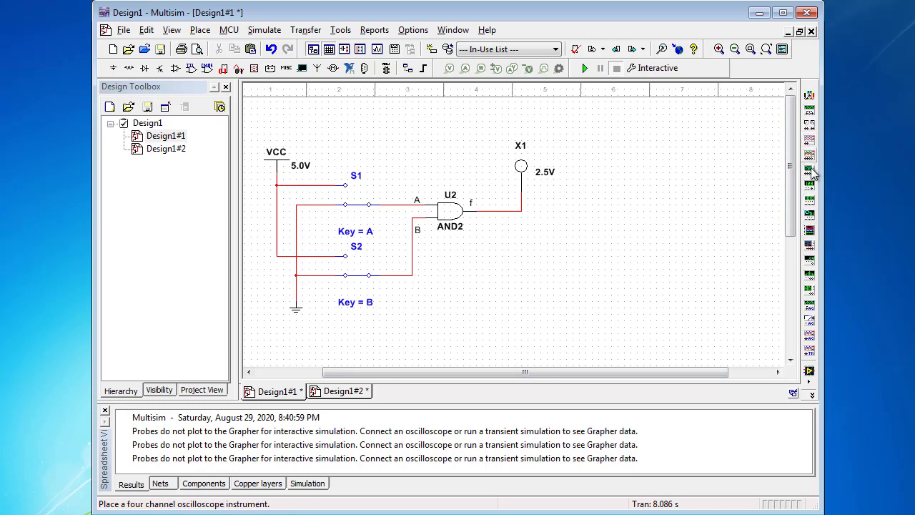
mouse_move(809, 218)
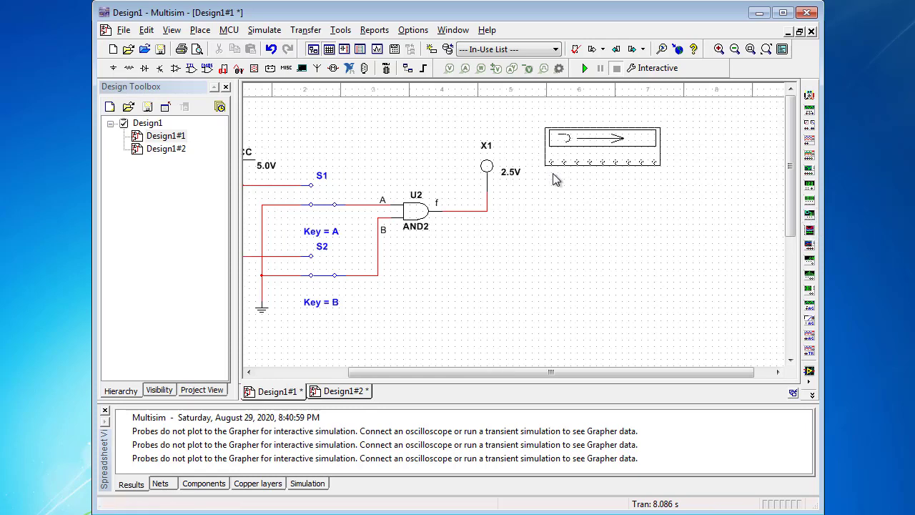
Drop logic converter XLC1 onto the schematic to the right of probe X1
left_click_drag(554, 371, 532, 372)
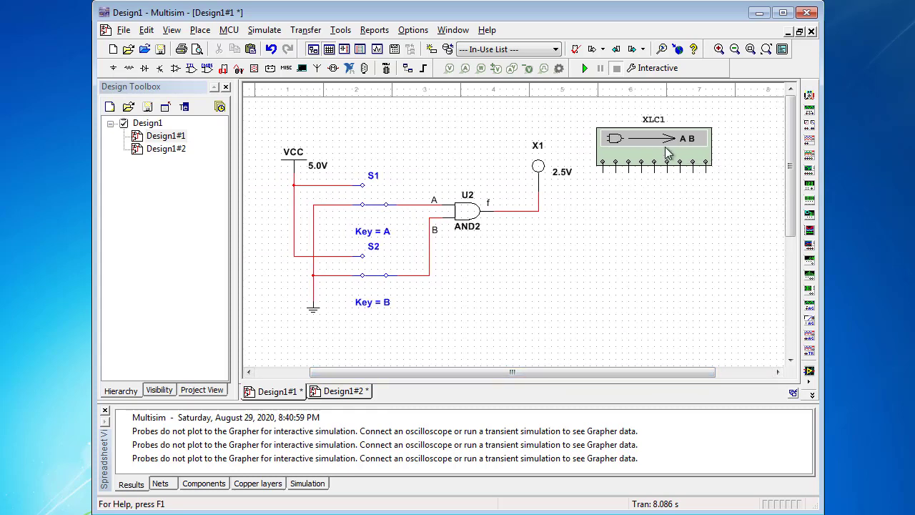
mouse_move(644, 140)
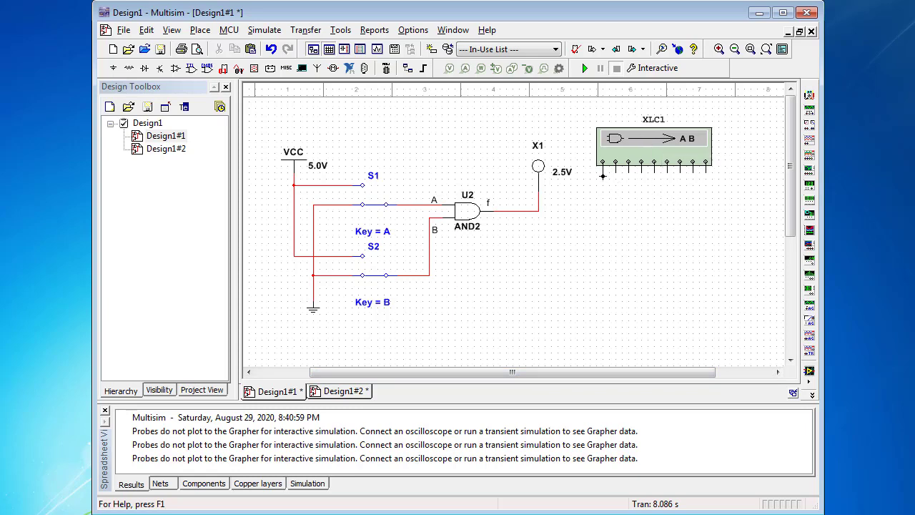
mouse_move(693, 188)
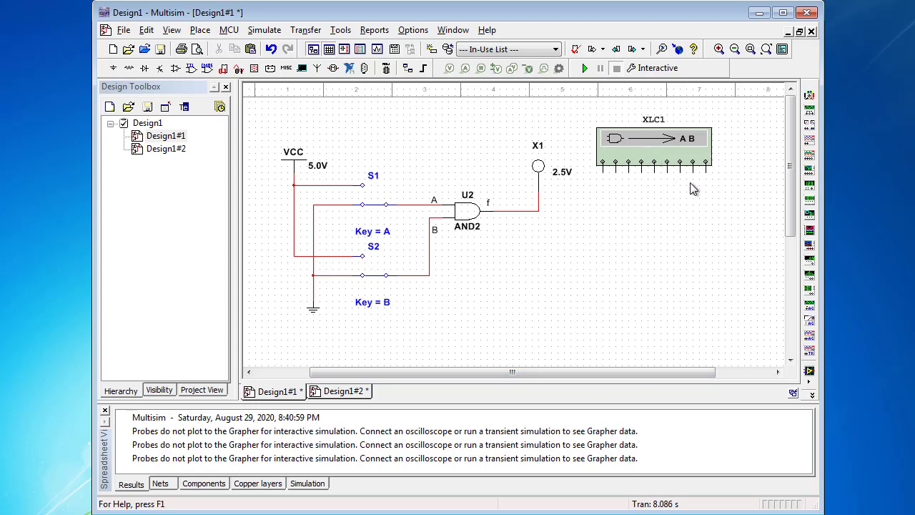
mouse_move(690, 185)
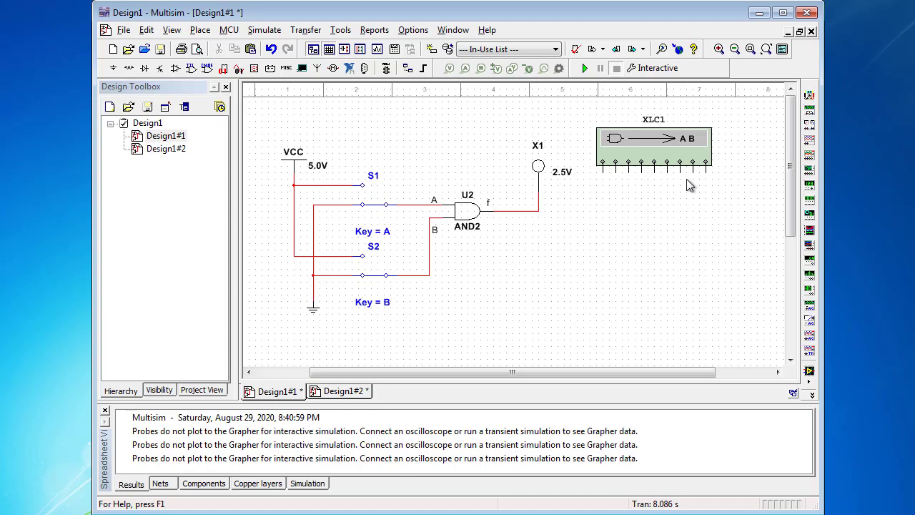
mouse_move(710, 187)
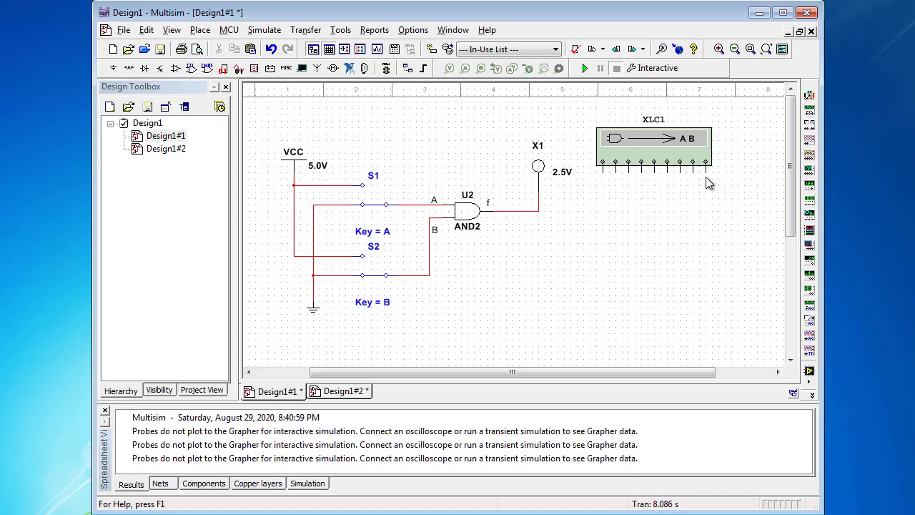
mouse_move(707, 208)
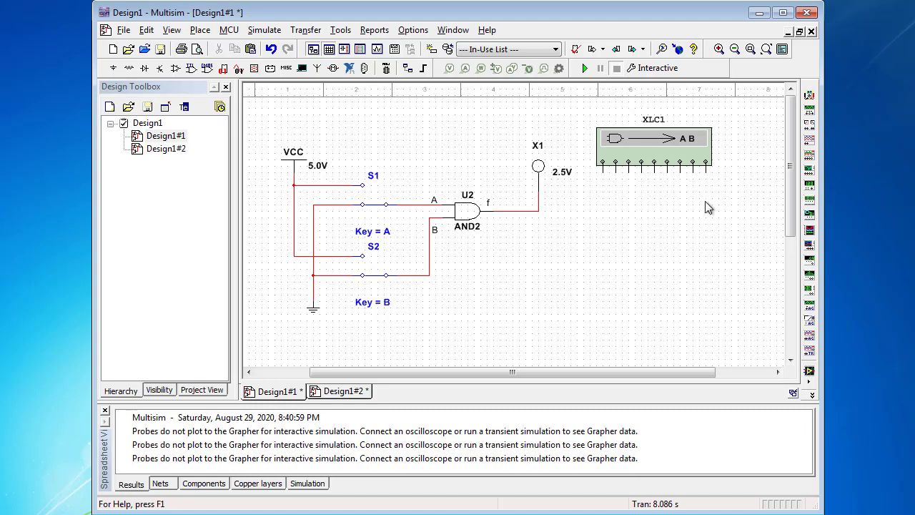
mouse_move(623, 205)
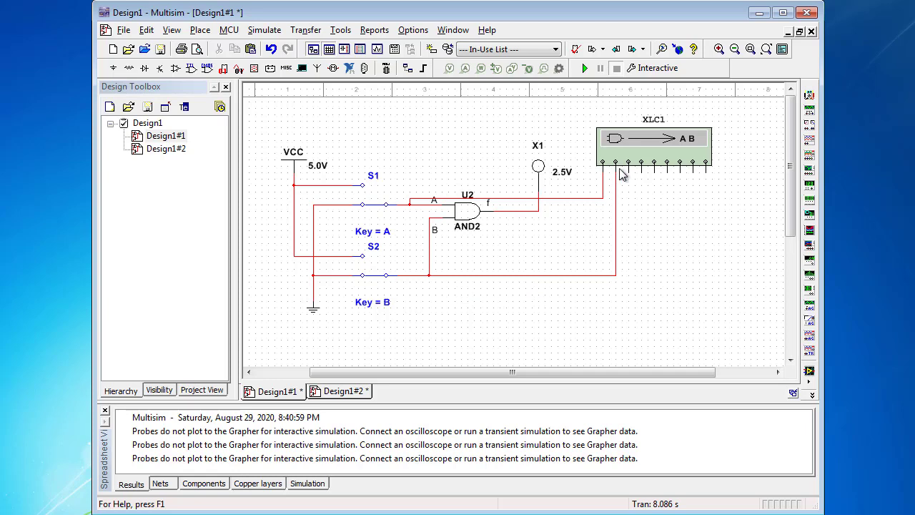
mouse_move(713, 180)
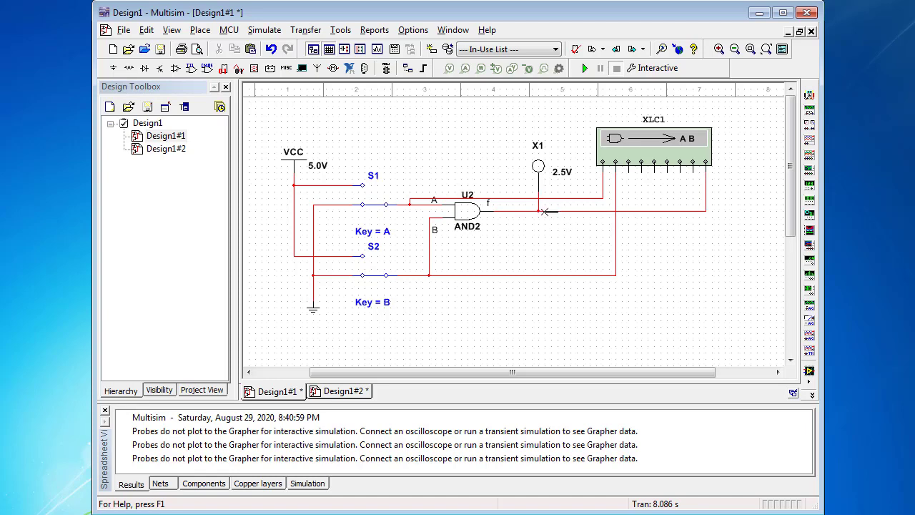
mouse_move(502, 243)
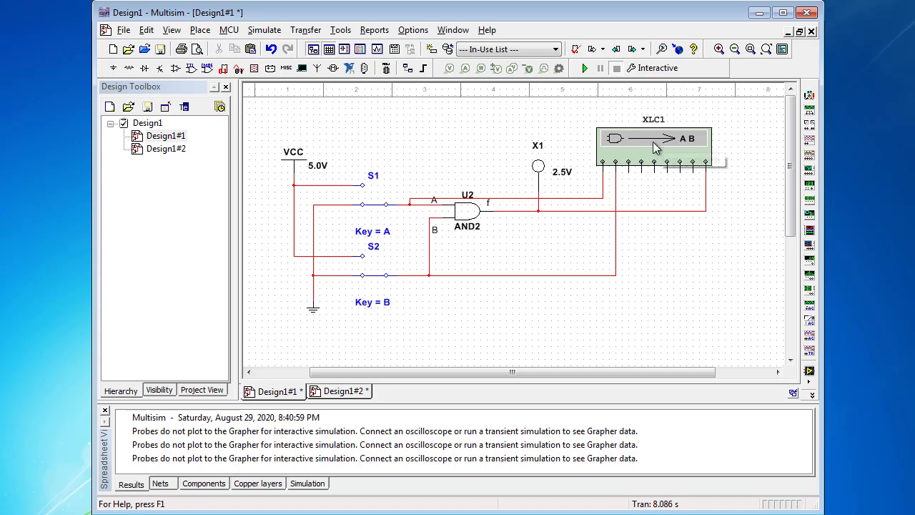
Open XLC1, convert the circuit to a truth table (1 only for A=B=1), and close it
double_click(652, 147)
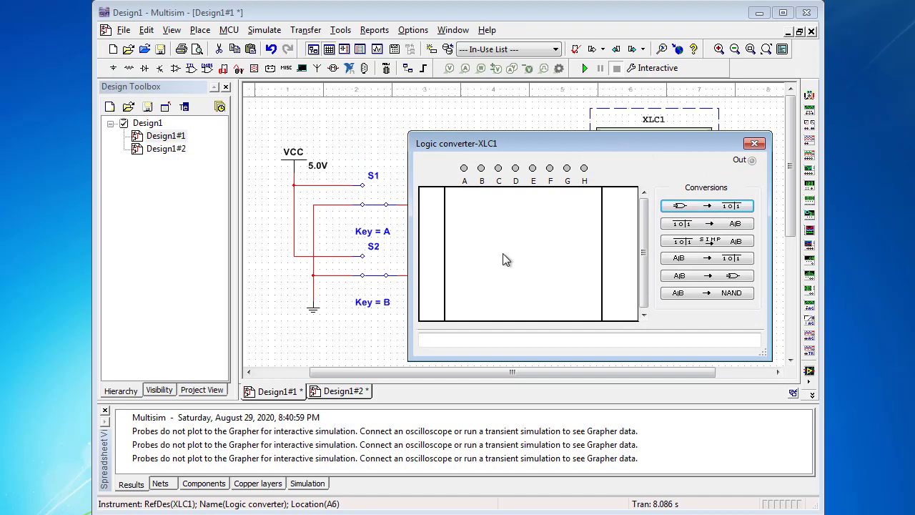
mouse_move(478, 274)
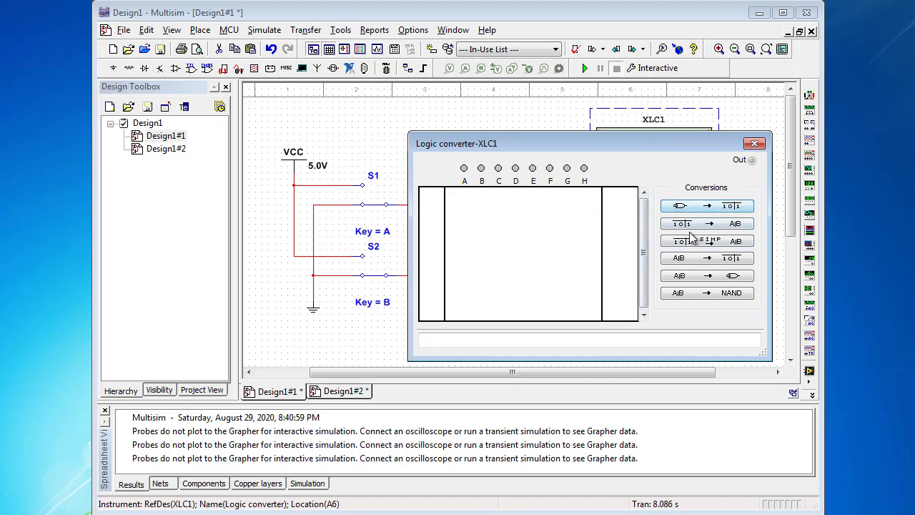
mouse_move(692, 237)
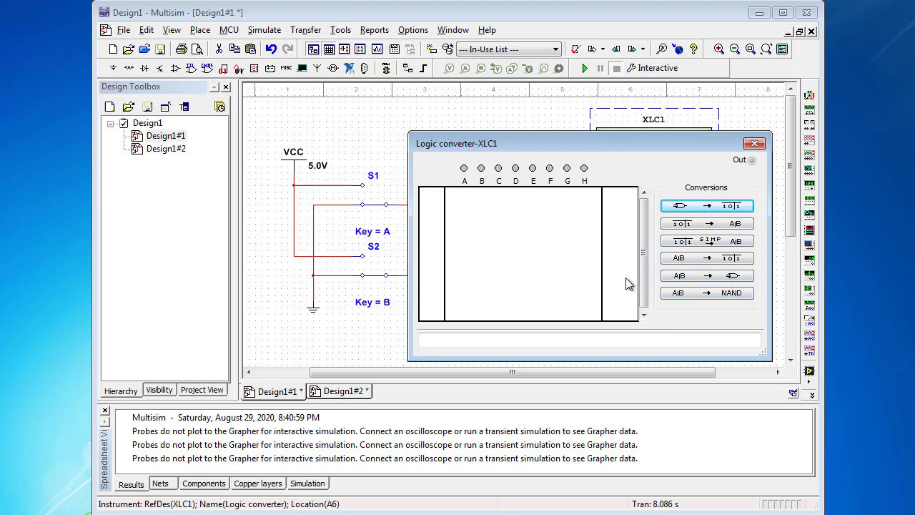
mouse_move(555, 258)
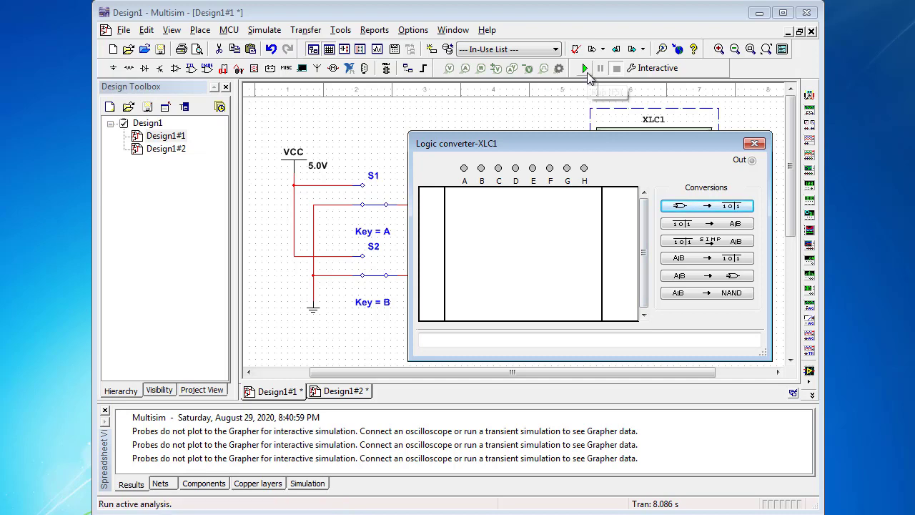
mouse_move(532, 228)
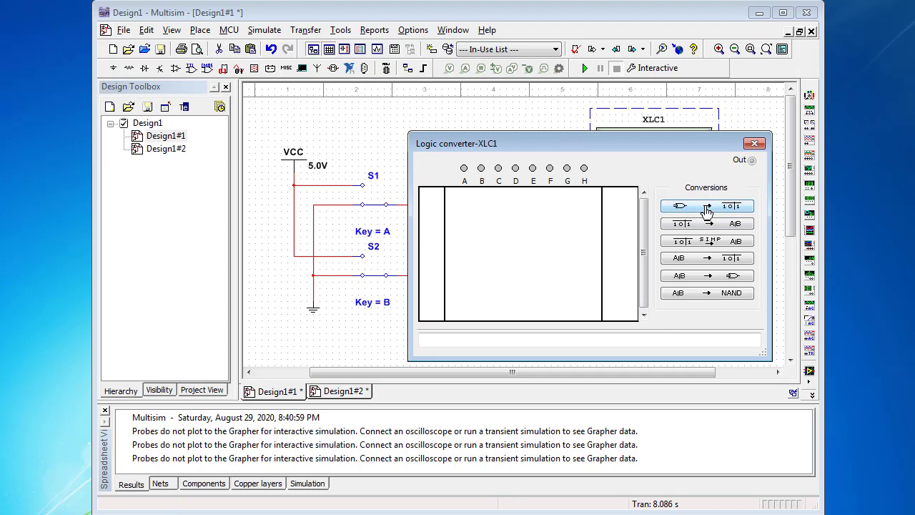
mouse_move(677, 207)
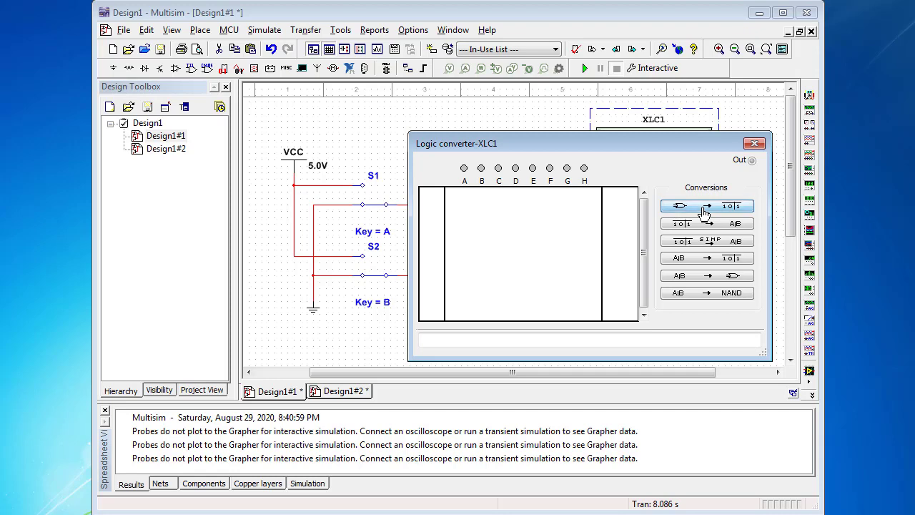
left_click(707, 206)
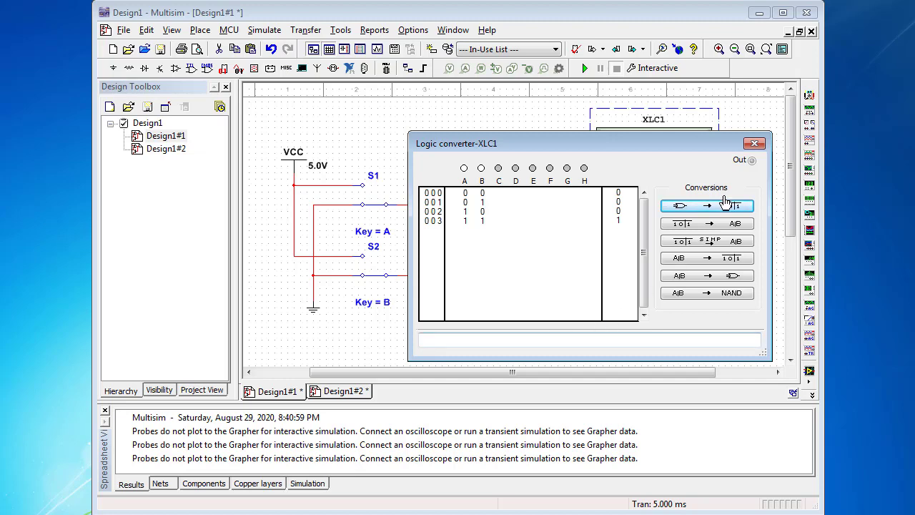
left_click(706, 206)
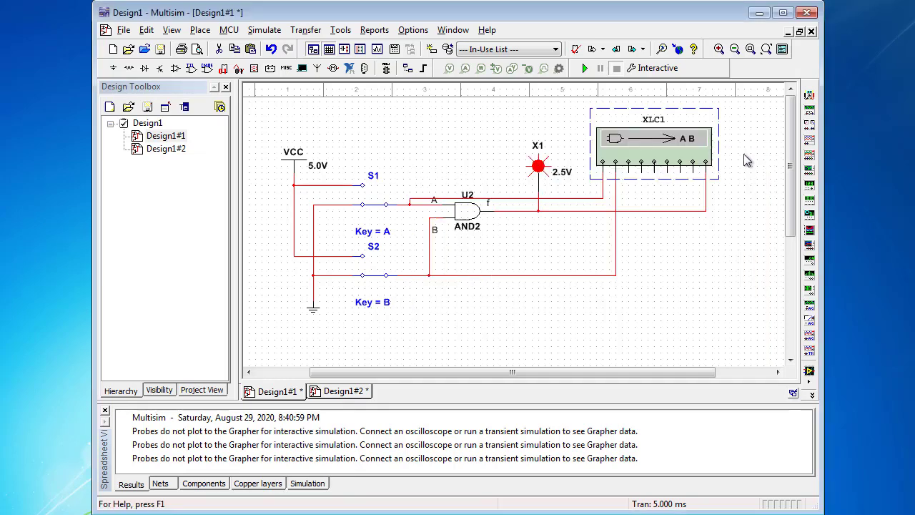
mouse_move(689, 289)
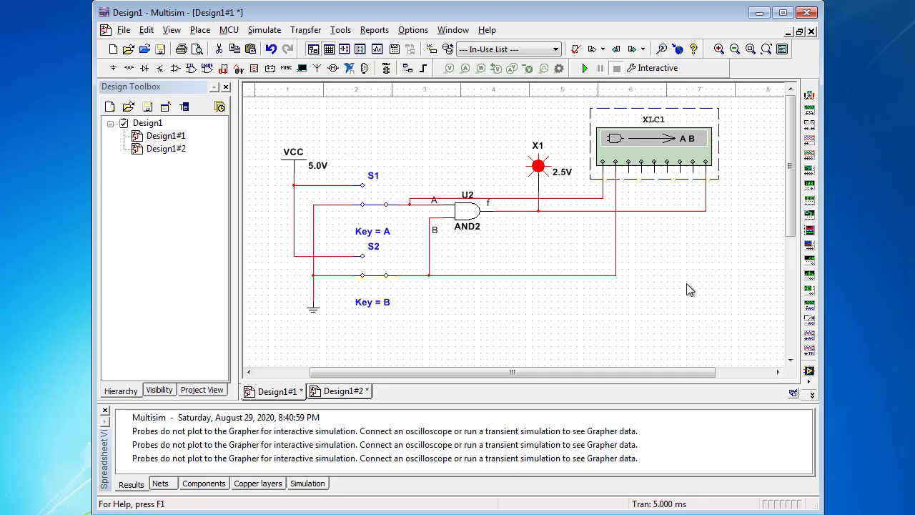
mouse_move(682, 289)
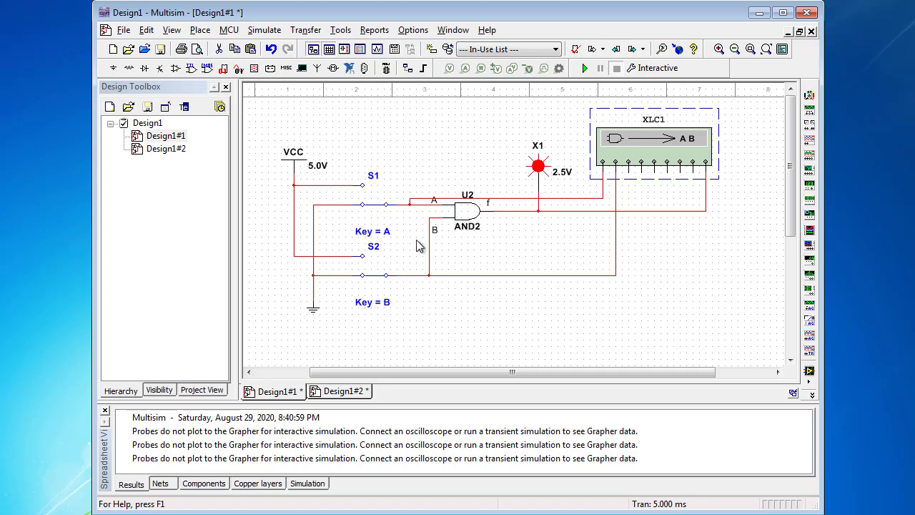
mouse_move(321, 258)
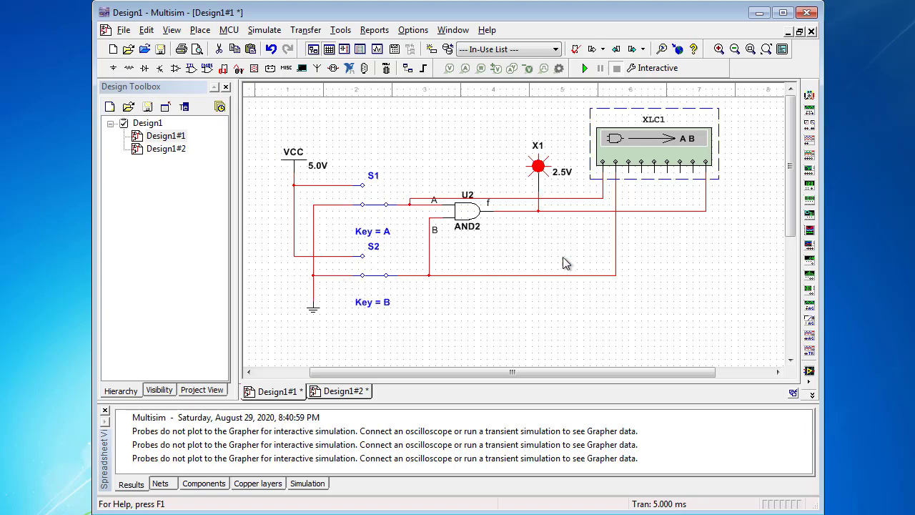
mouse_move(543, 178)
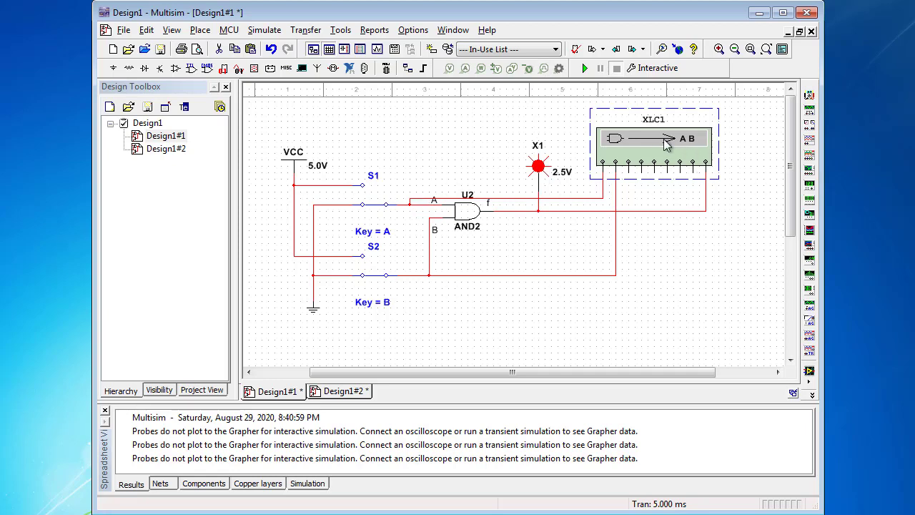
mouse_move(697, 278)
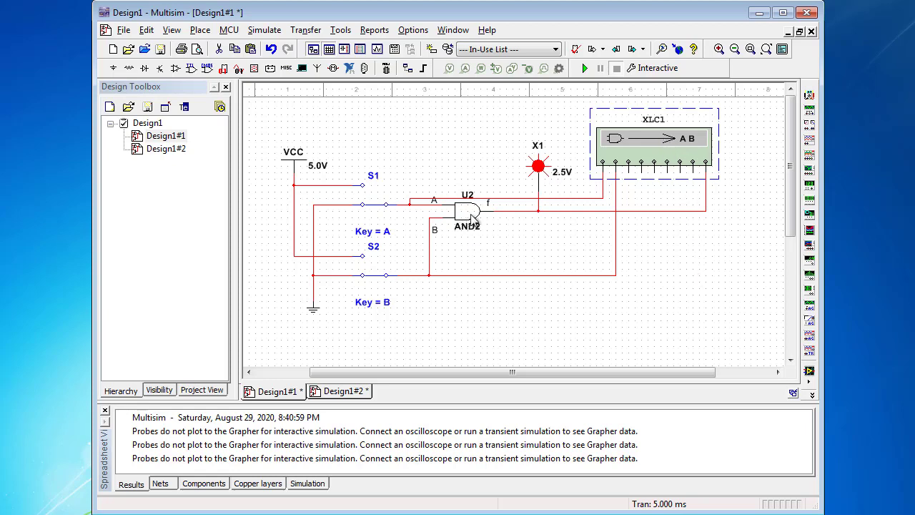
mouse_move(477, 220)
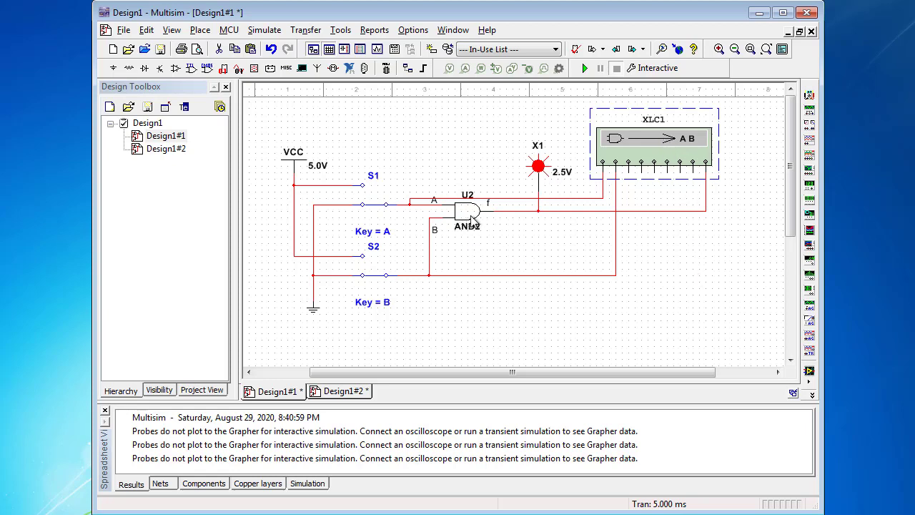
Right-click AND2 gate U2 to show its cut, copy, delete and replace menu
right_click(466, 211)
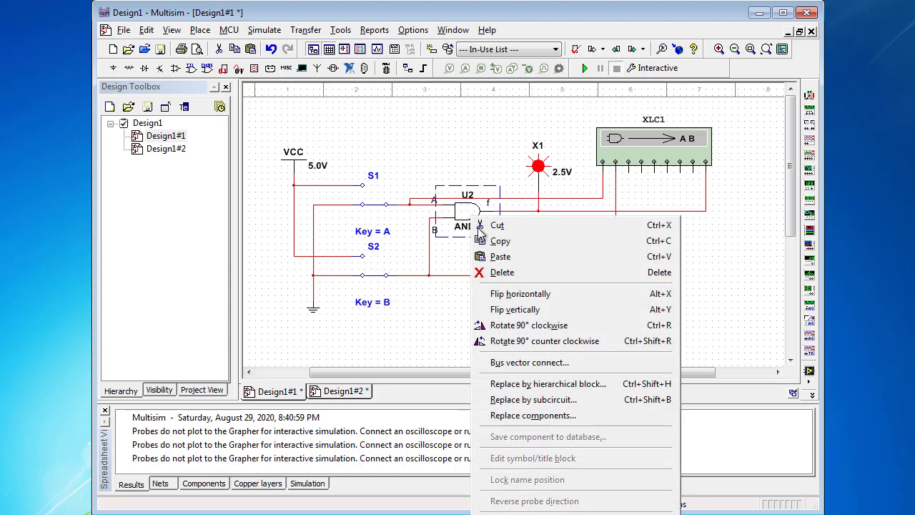
mouse_move(547, 384)
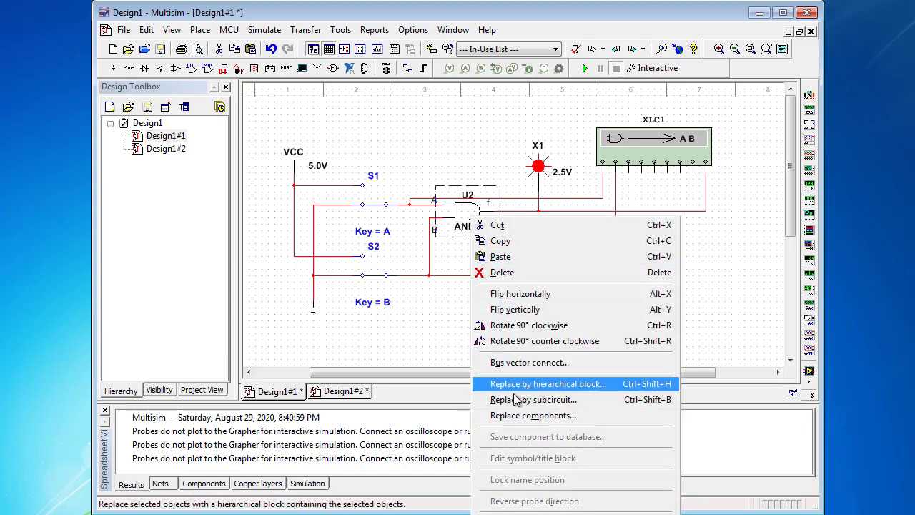
mouse_move(533, 415)
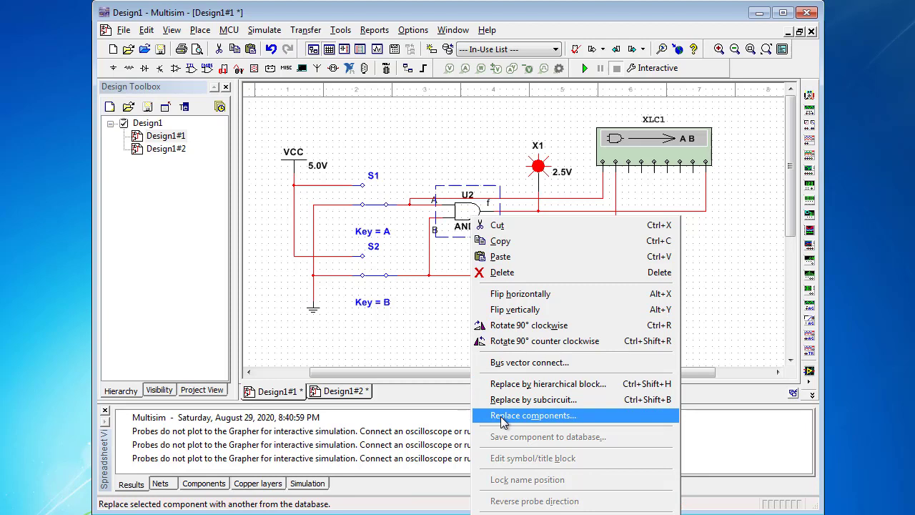
Replace gate U2 with OR2 from the Misc Digital list and confirm
left_click(533, 415)
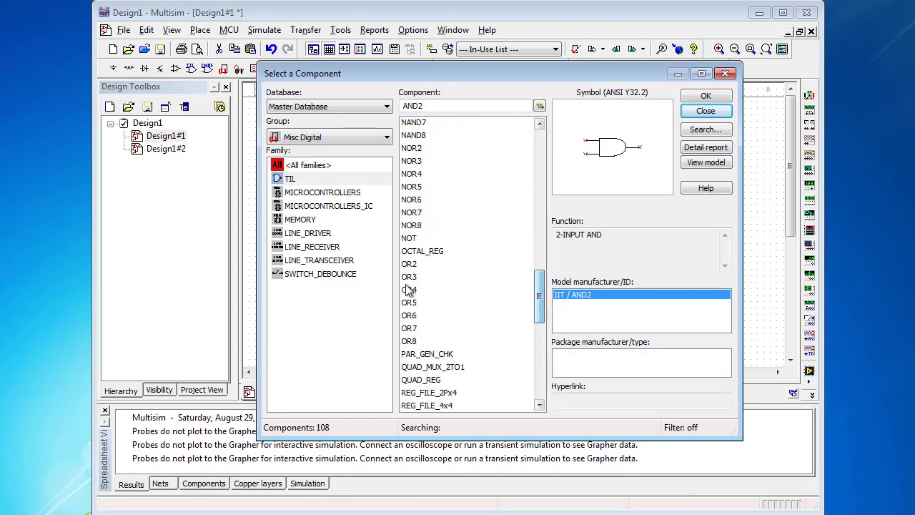
left_click(409, 263)
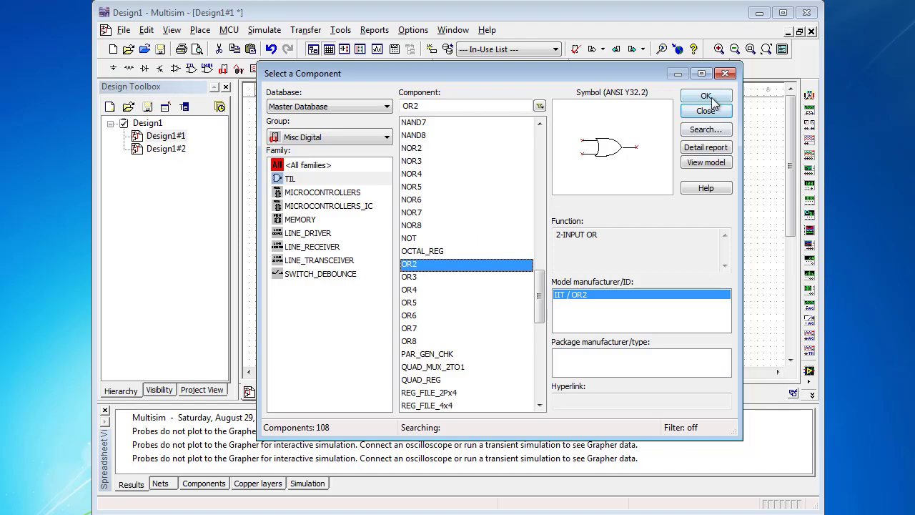
left_click(705, 95)
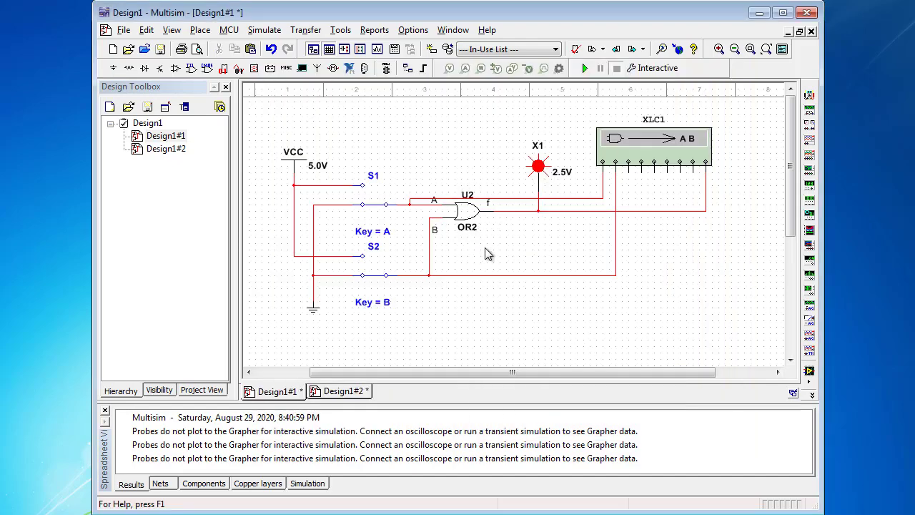